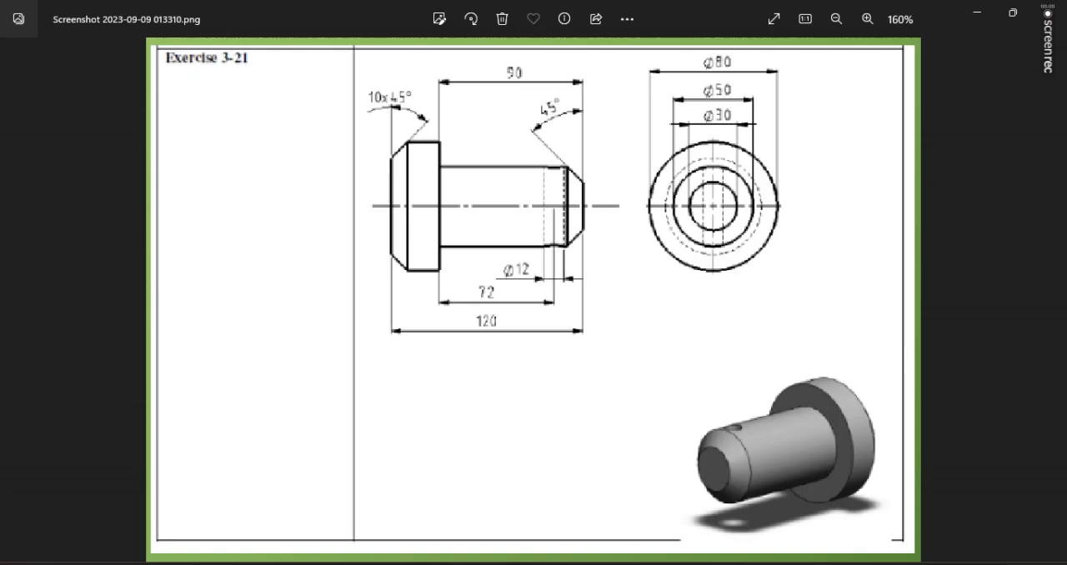
pyautogui.moveTo(486, 140)
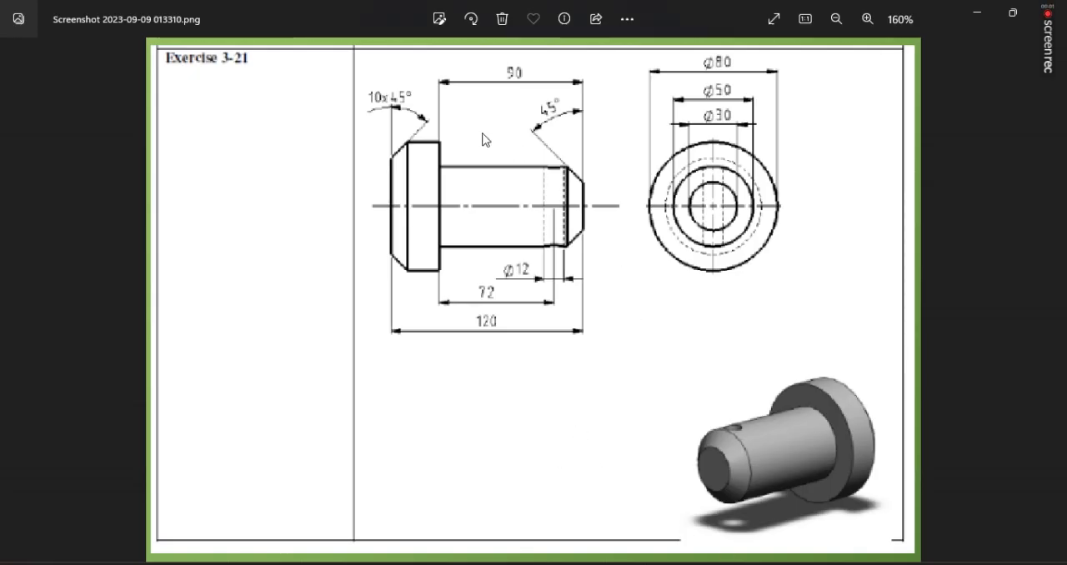
pyautogui.moveTo(377, 185)
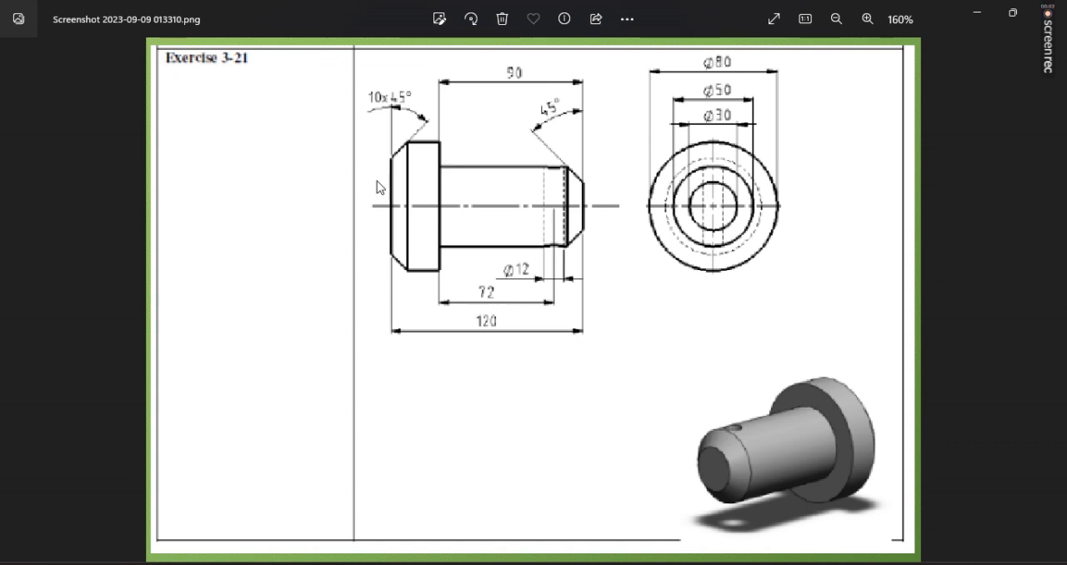
pyautogui.moveTo(373, 179)
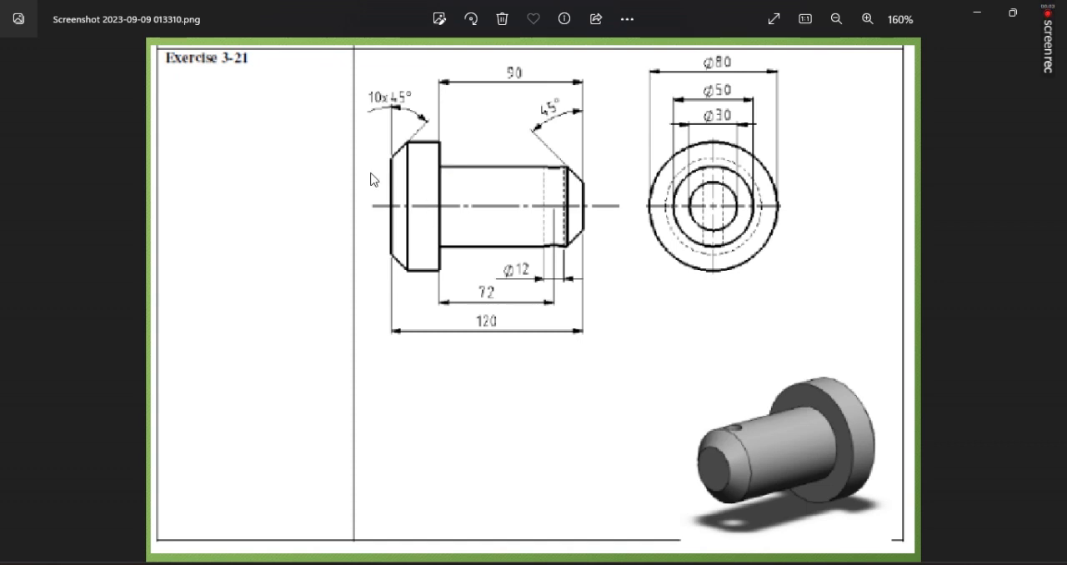
pyautogui.moveTo(777, 128)
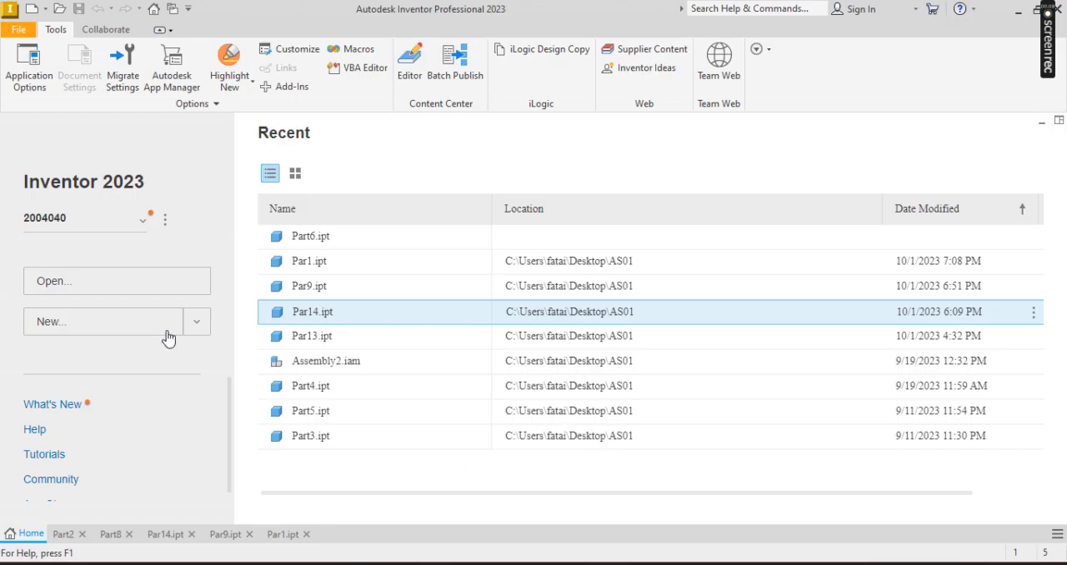
pyautogui.moveTo(153, 334)
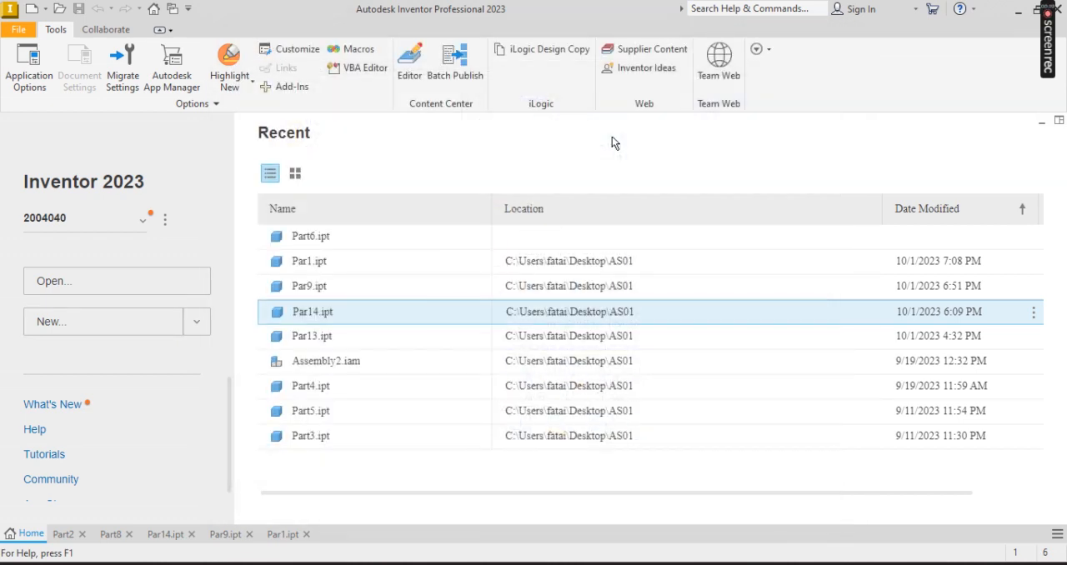
# Create a new Standard part and start Sketch1 on the XY origin plane
pyautogui.doubleClick(314, 310)
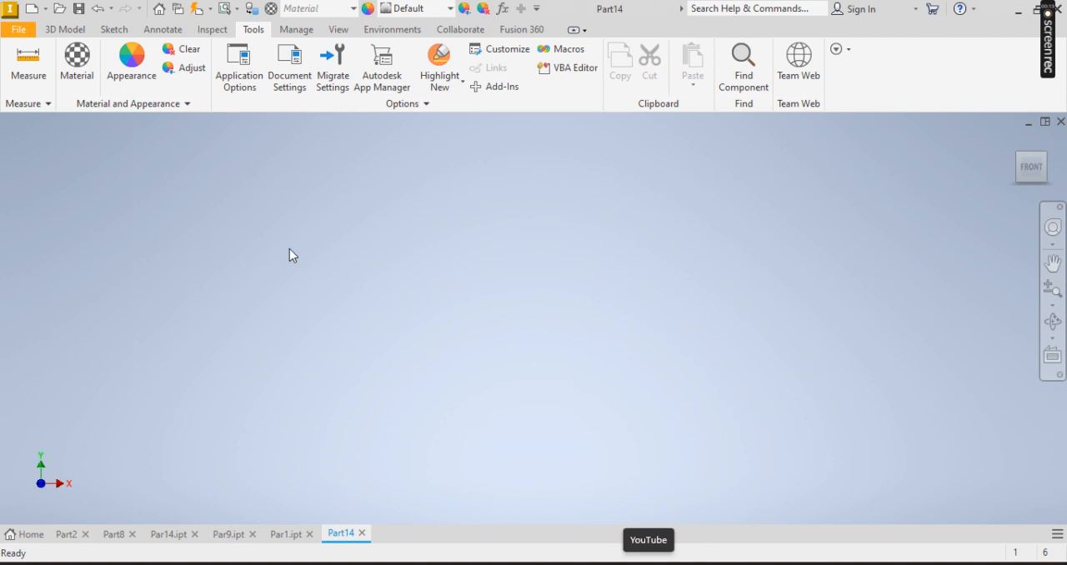
pyautogui.click(65, 30)
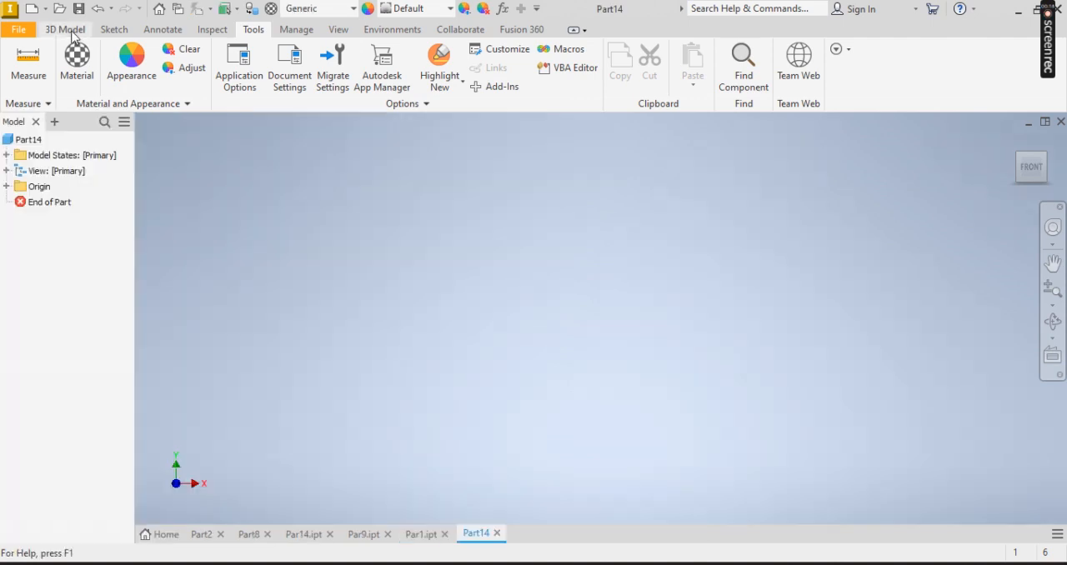
pyautogui.click(63, 30)
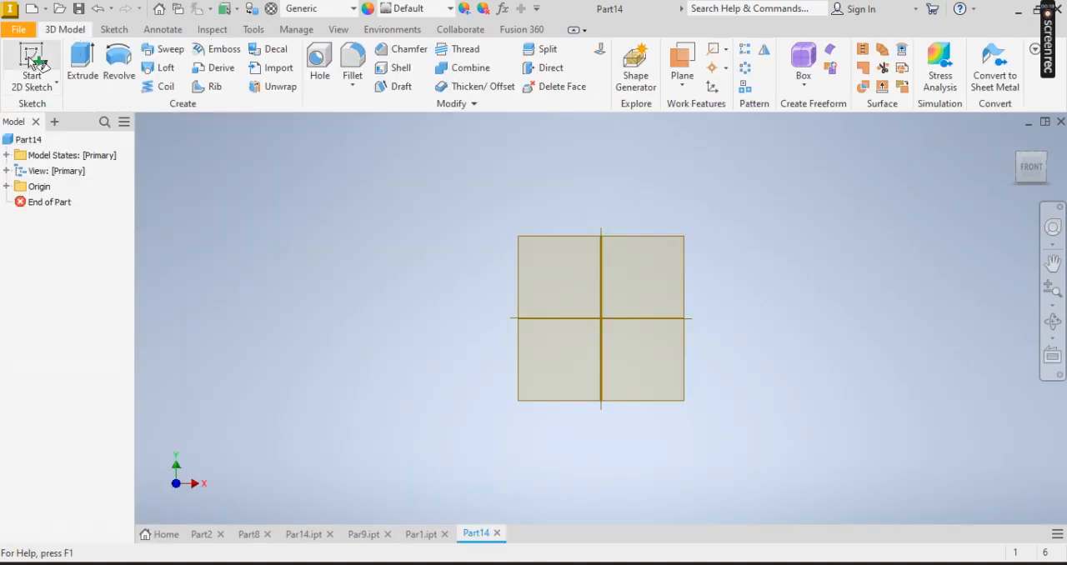
pyautogui.click(32, 63)
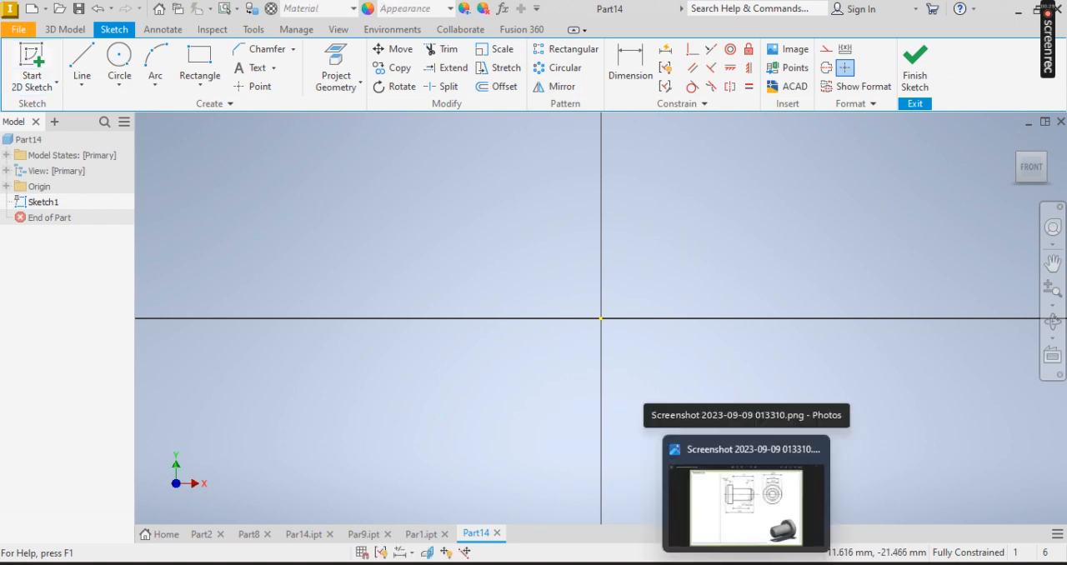
pyautogui.click(743, 494)
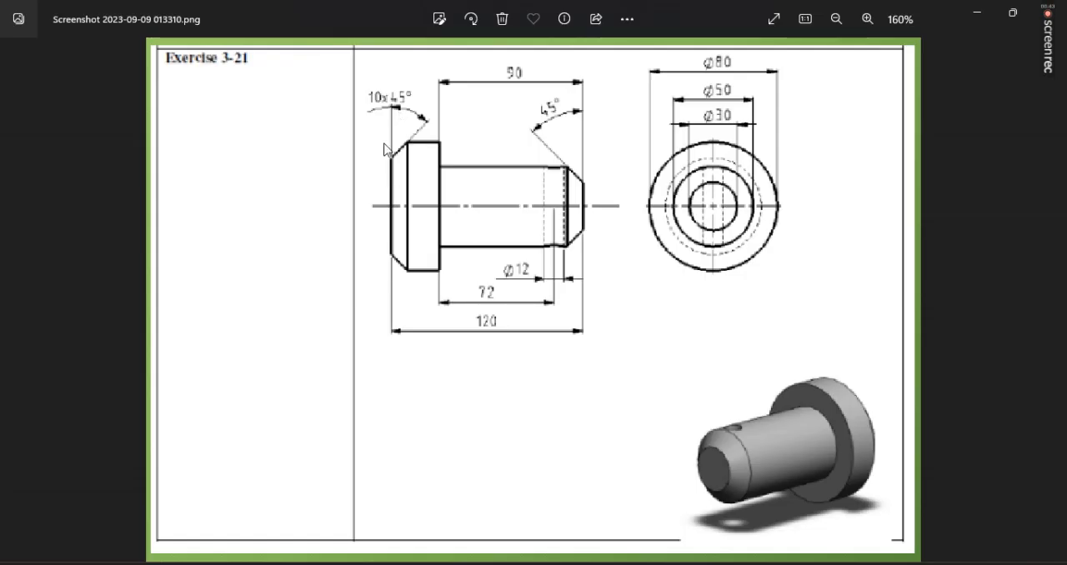
pyautogui.moveTo(433, 144)
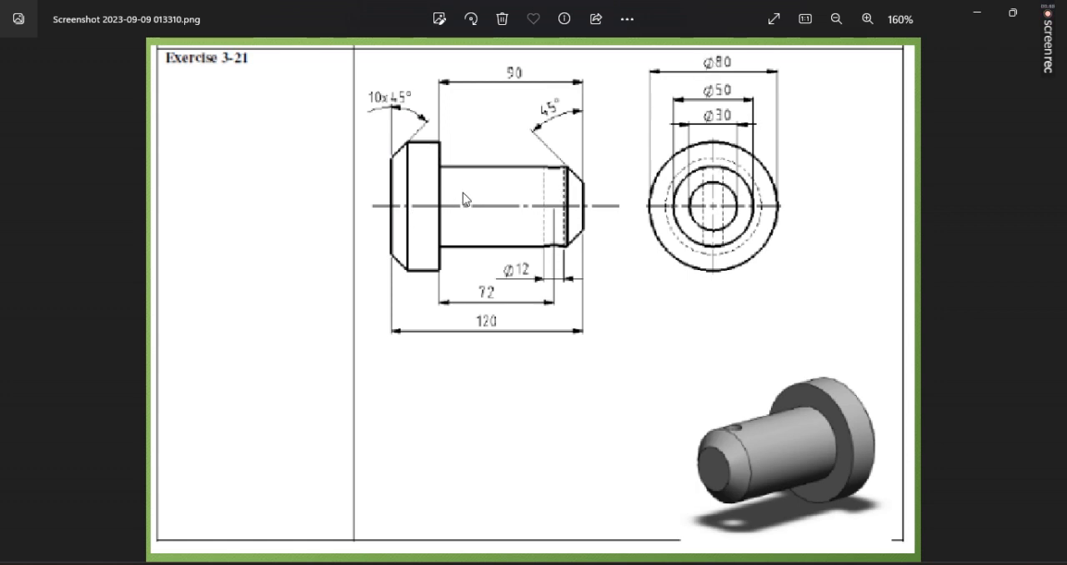
pyautogui.moveTo(446, 184)
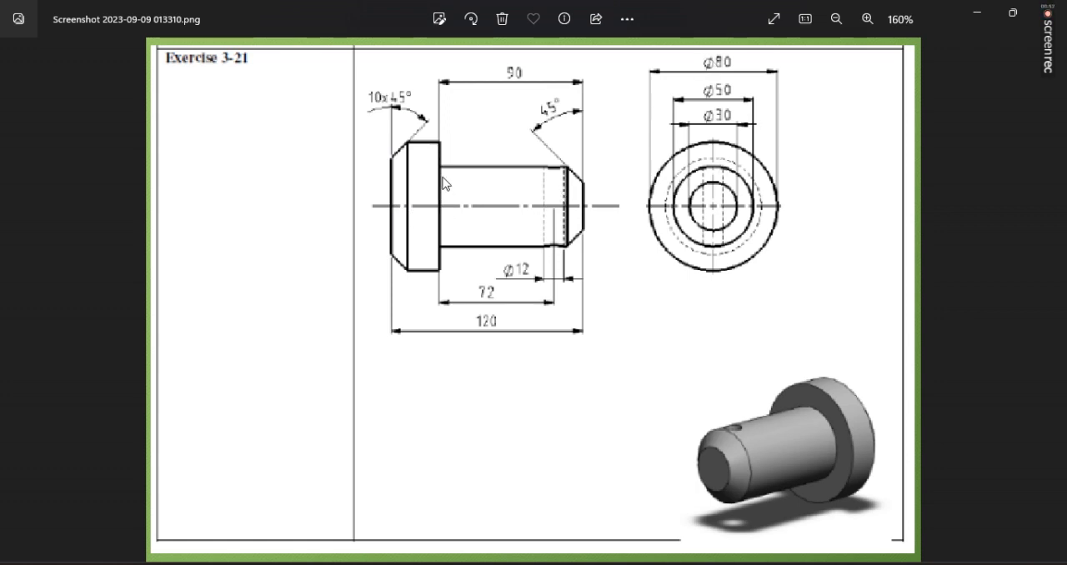
pyautogui.moveTo(730, 108)
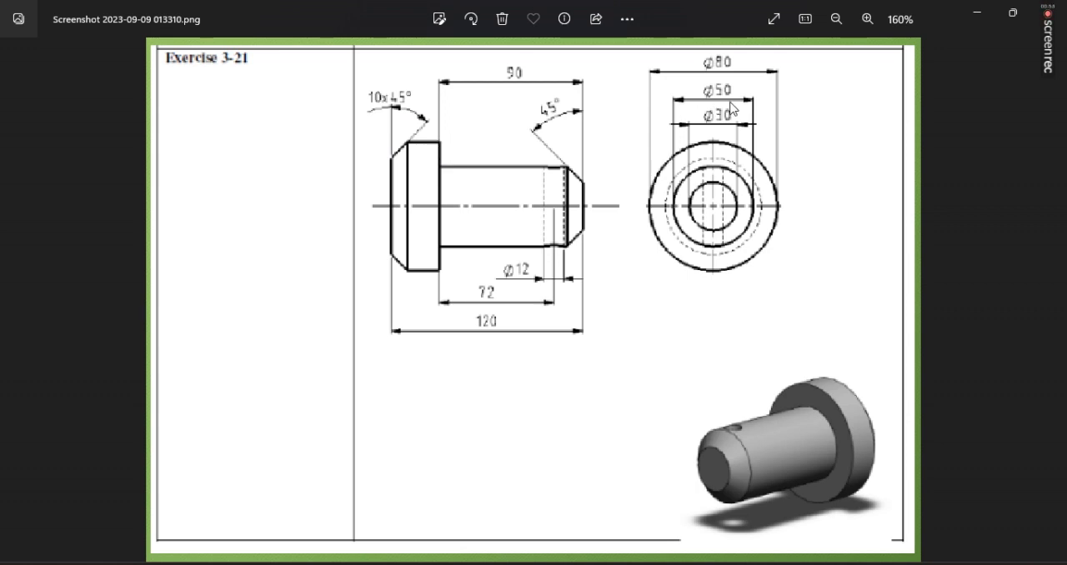
pyautogui.moveTo(467, 215)
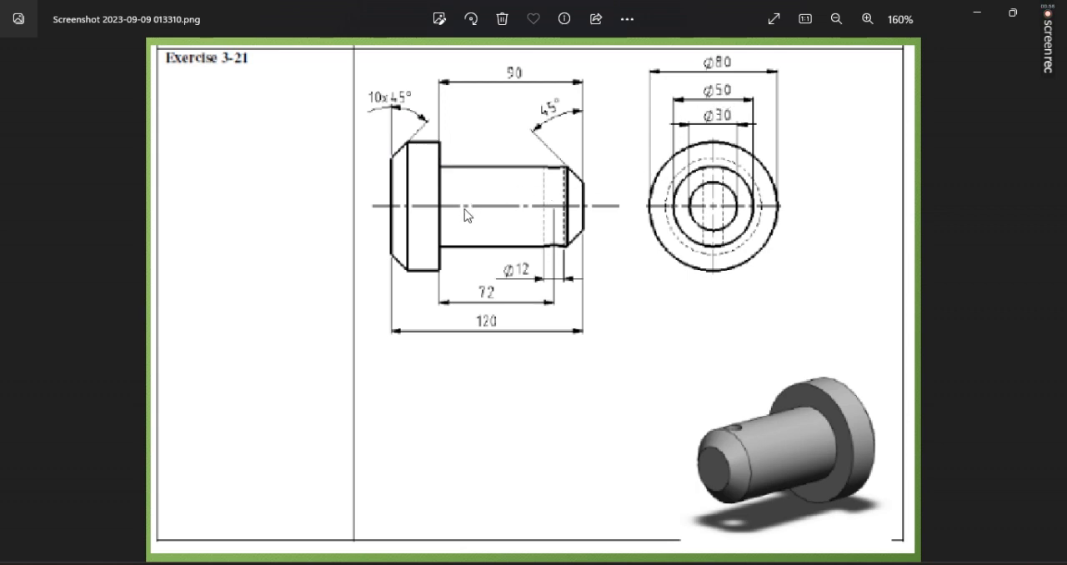
pyautogui.moveTo(541, 98)
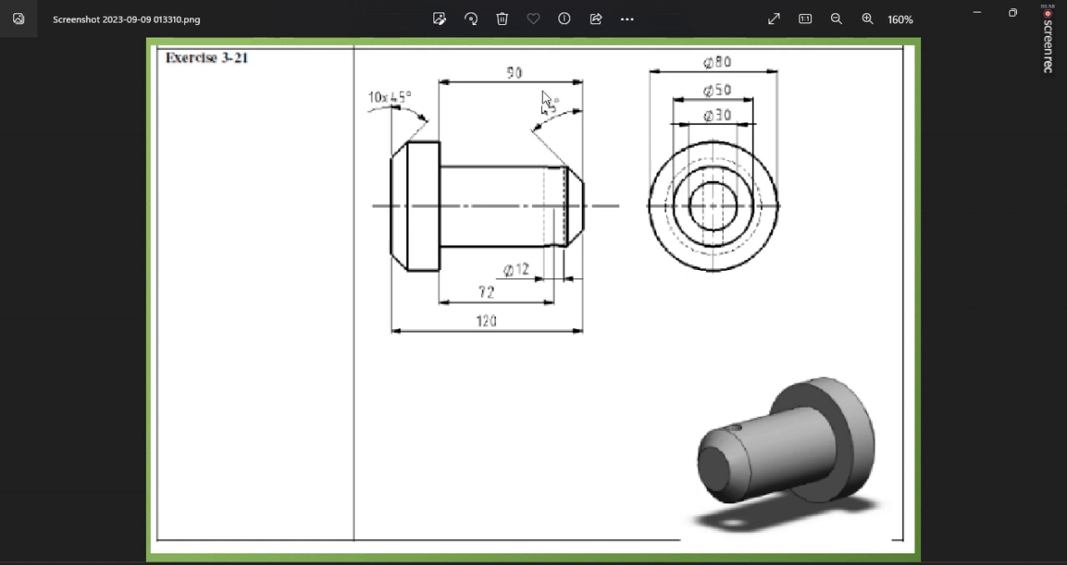
pyautogui.moveTo(491, 331)
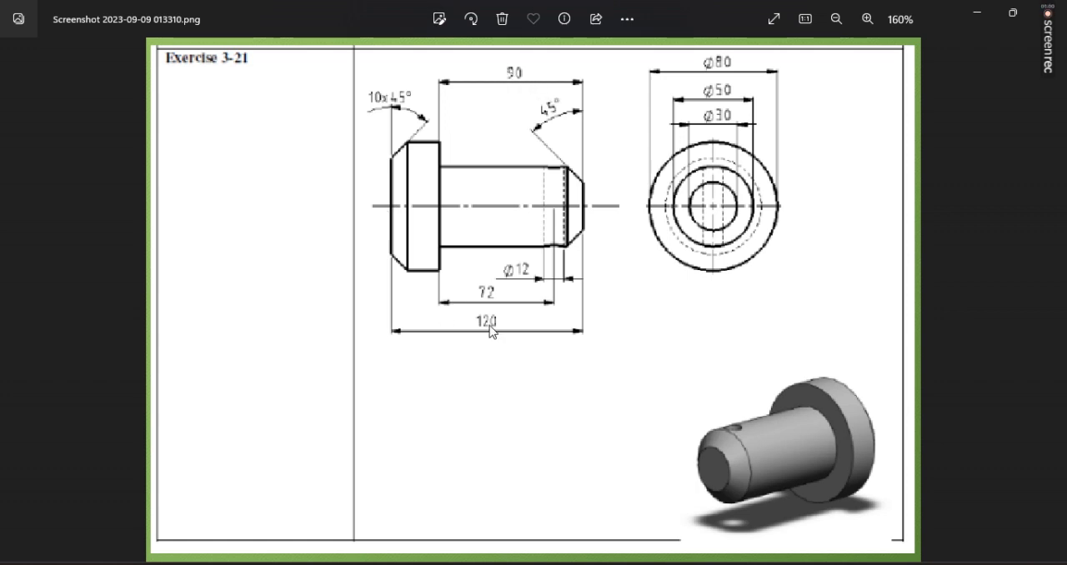
pyautogui.moveTo(446, 240)
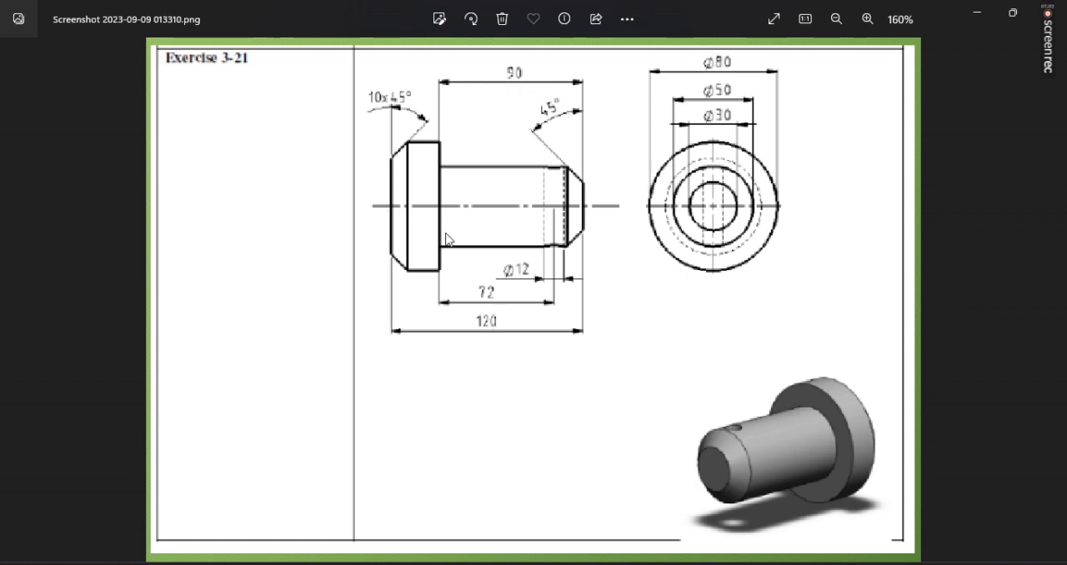
pyautogui.moveTo(537, 258)
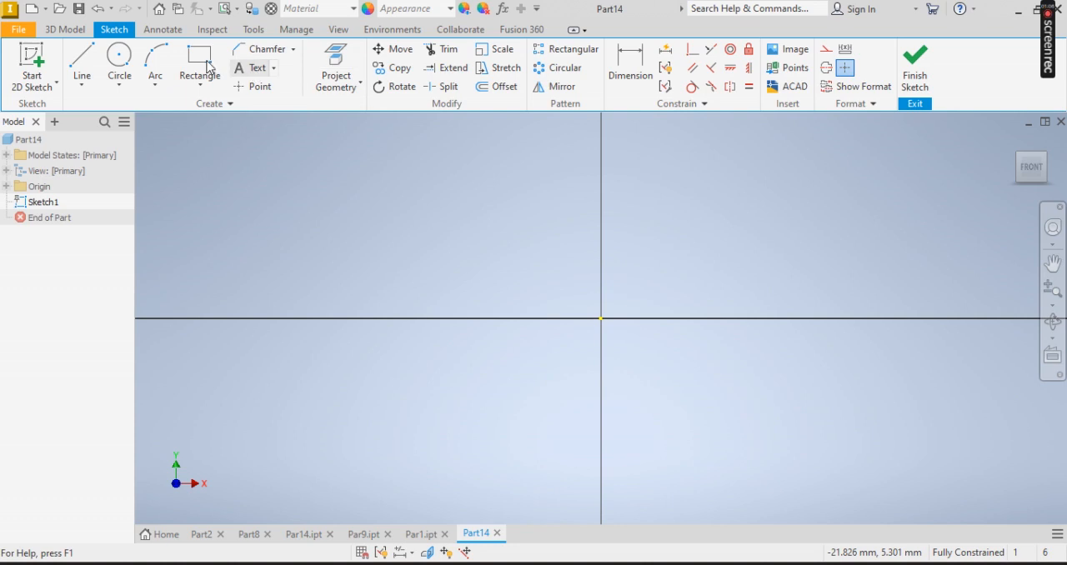
# Sketch a two-point rectangle for the pin head anchored at the origin above the X axis
pyautogui.click(199, 58)
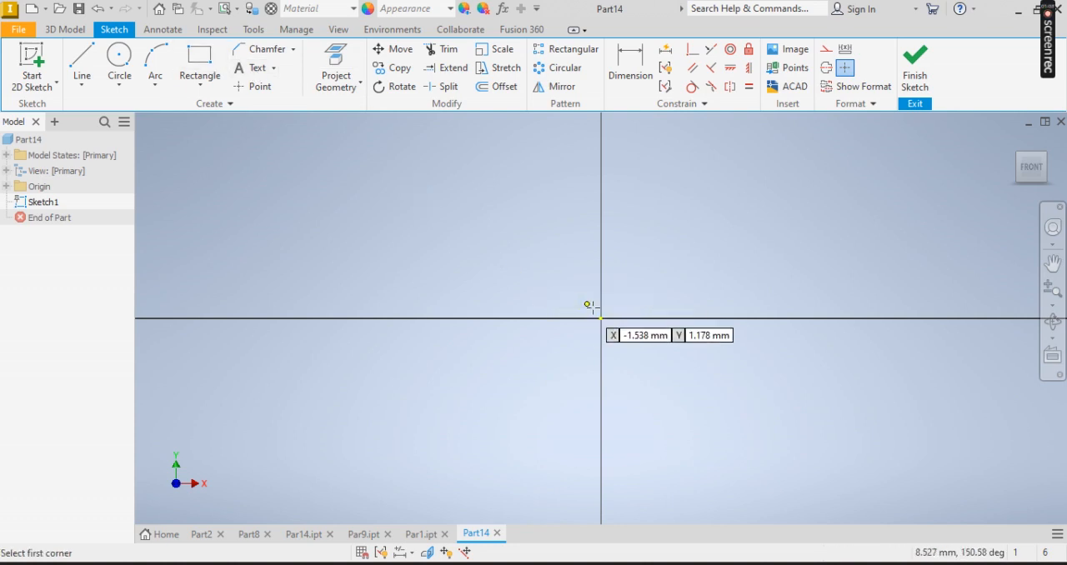
pyautogui.click(200, 58)
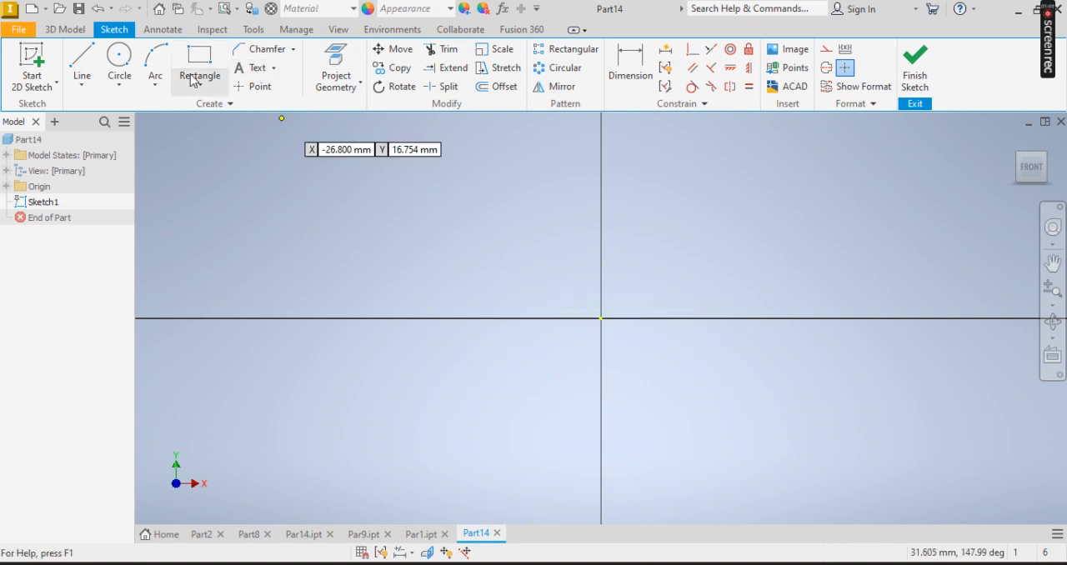
pyautogui.click(198, 86)
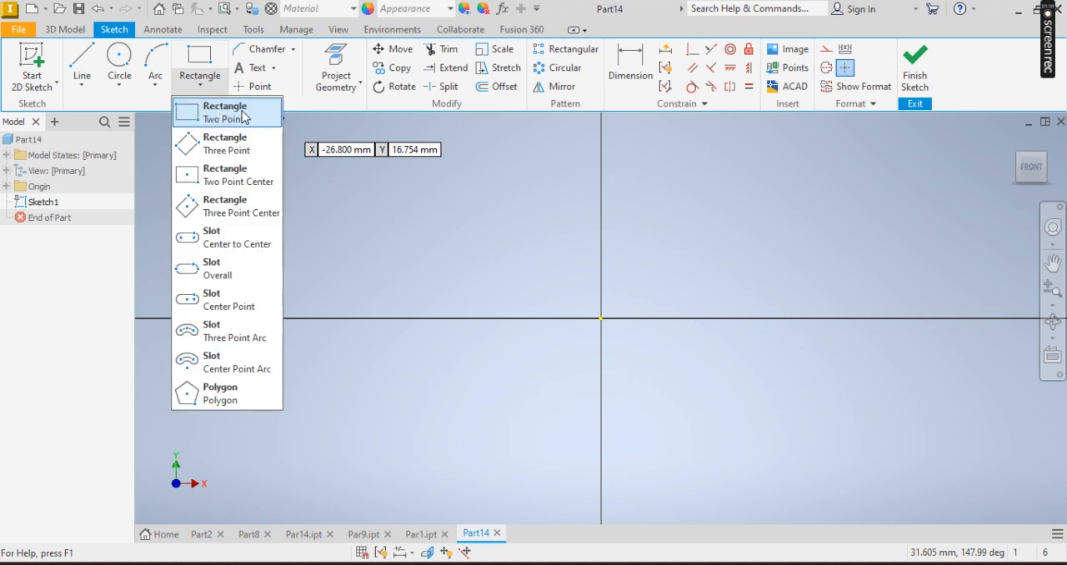
pyautogui.click(224, 112)
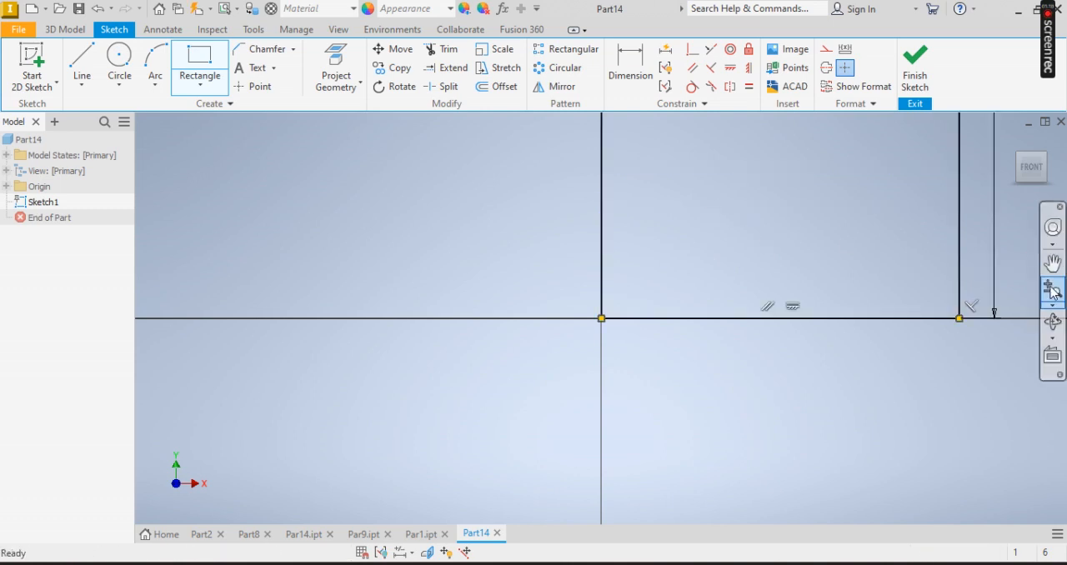
pyautogui.click(1053, 289)
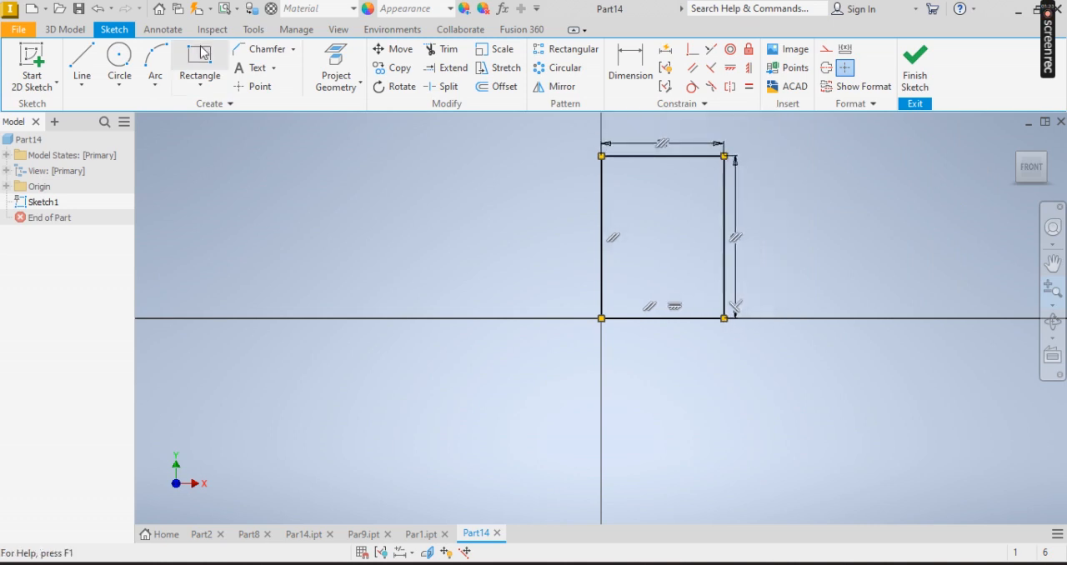
pyautogui.click(200, 64)
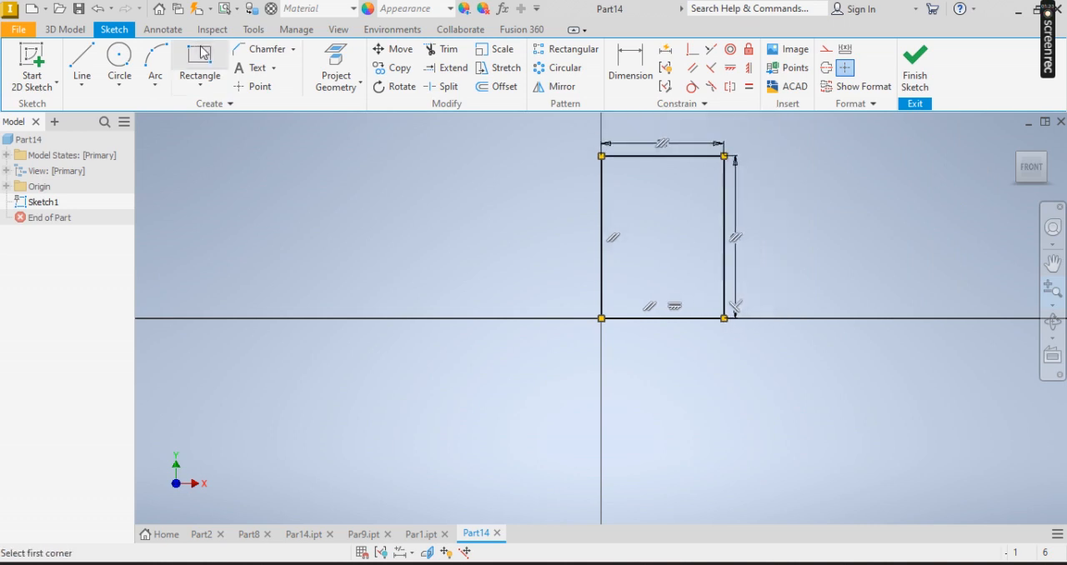
pyautogui.click(200, 63)
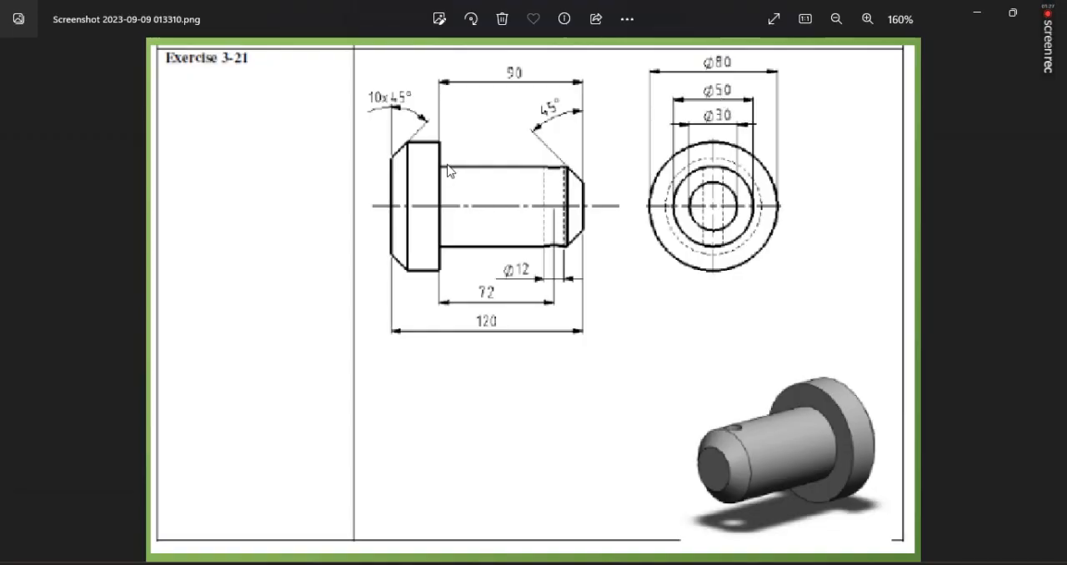
pyautogui.moveTo(573, 217)
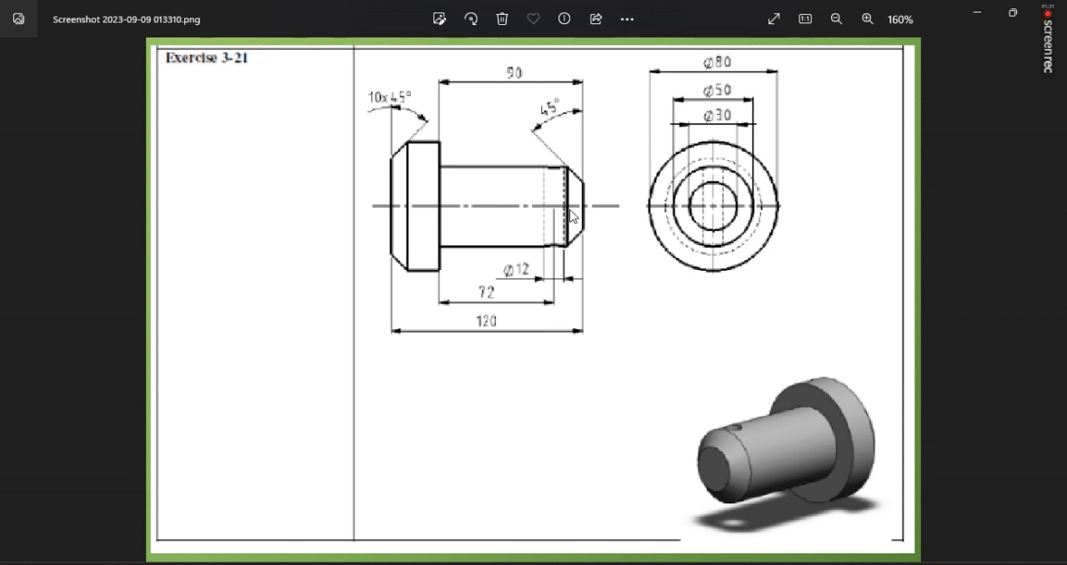
pyautogui.moveTo(590, 243)
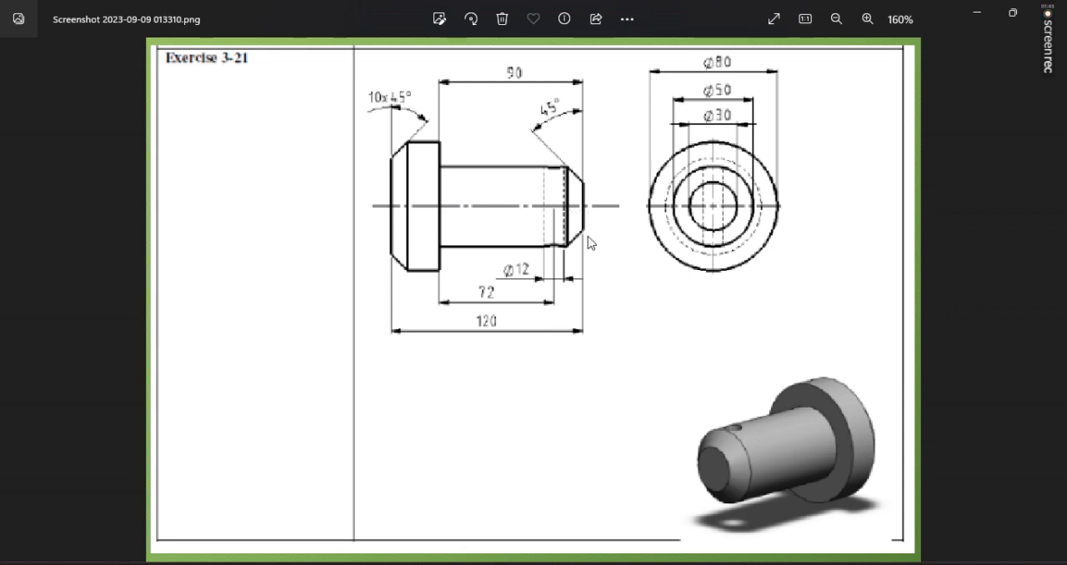
pyautogui.moveTo(590, 243)
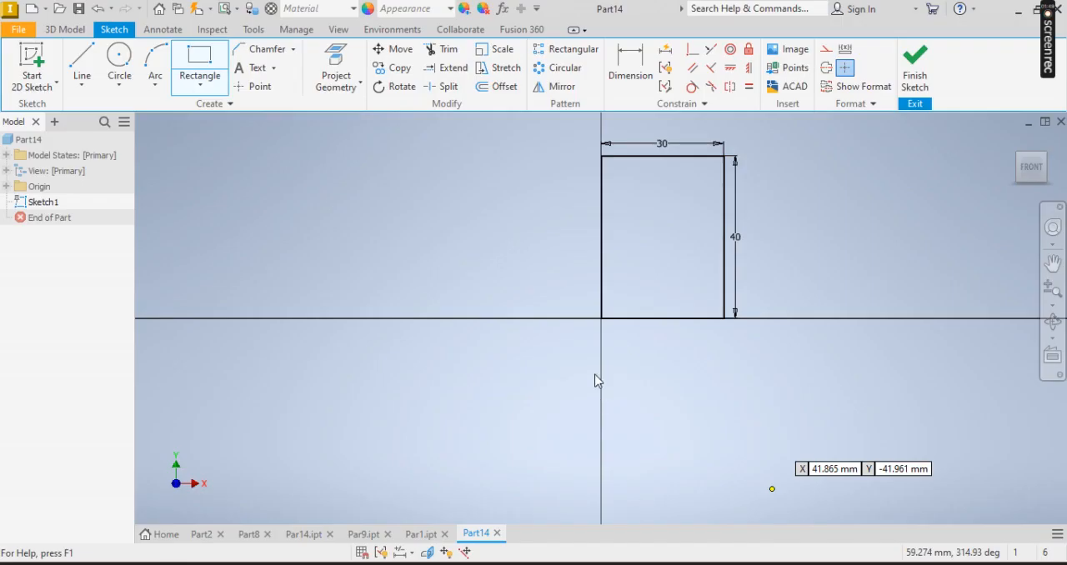
# Place the first corner of the shaft rectangle at the head's edge on the X axis
pyautogui.click(724, 317)
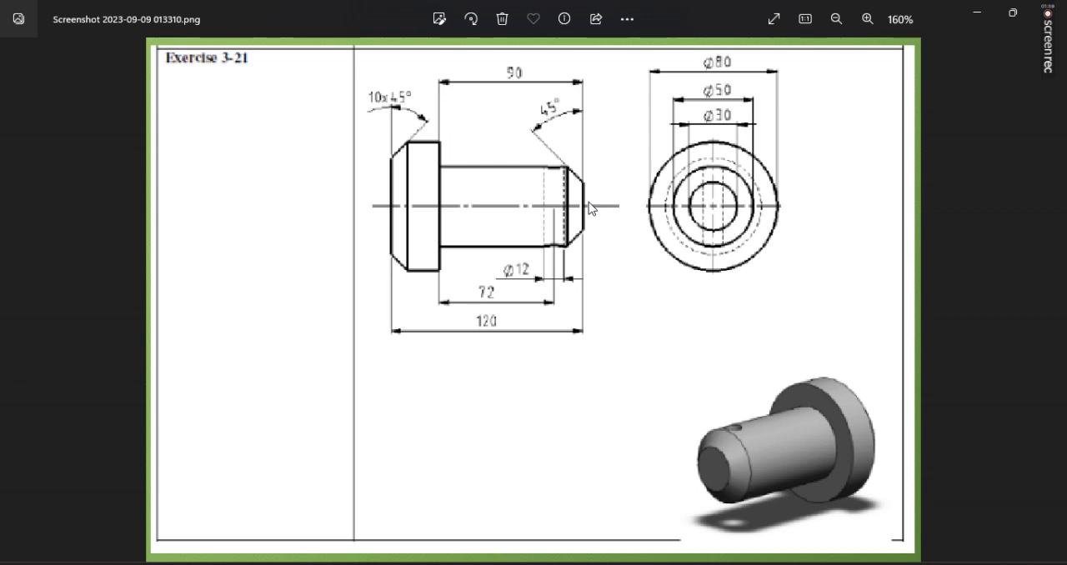
pyautogui.moveTo(576, 248)
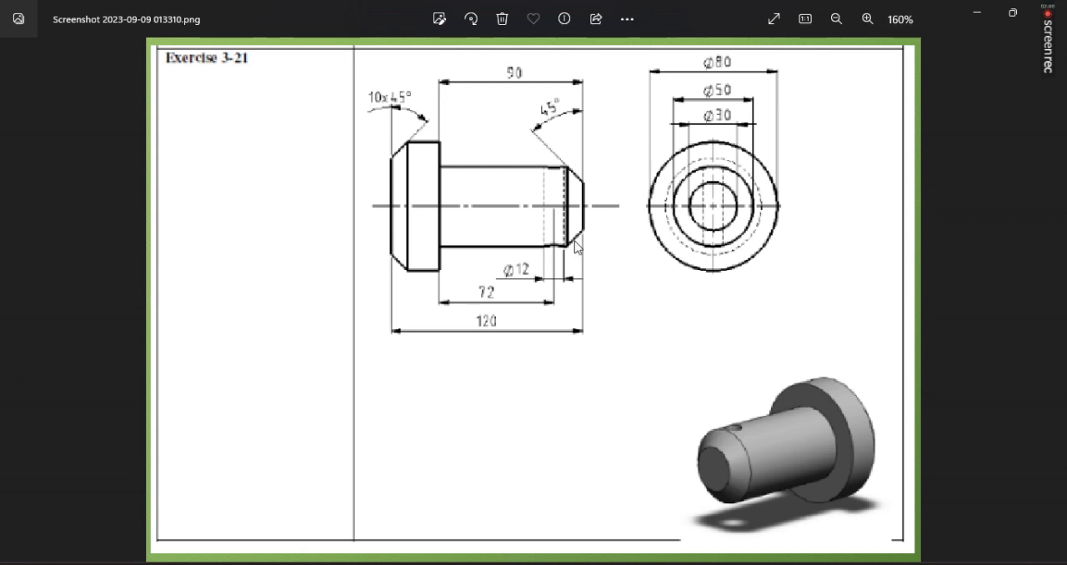
pyautogui.moveTo(577, 175)
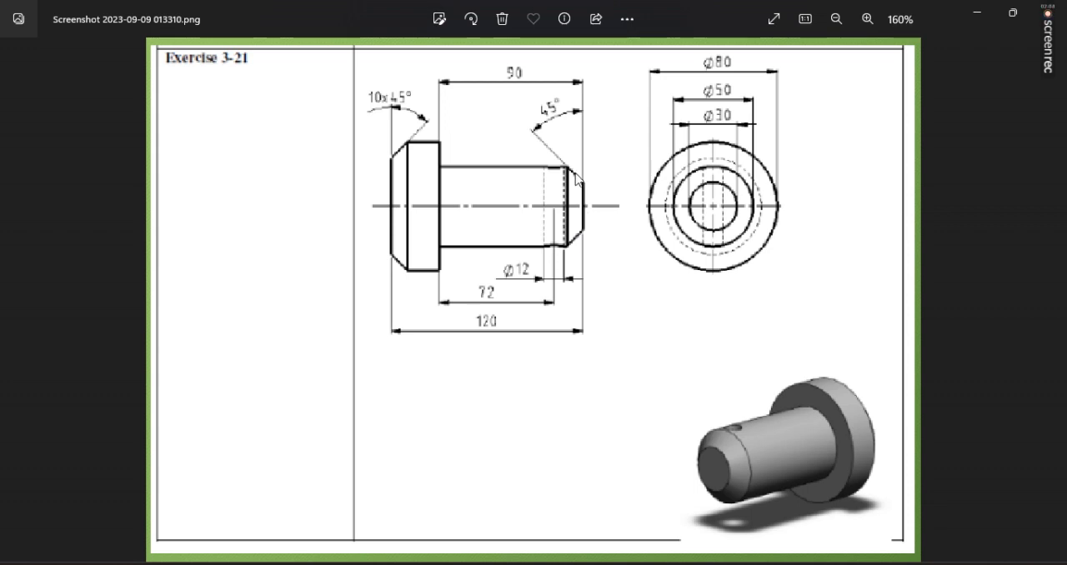
pyautogui.moveTo(580, 202)
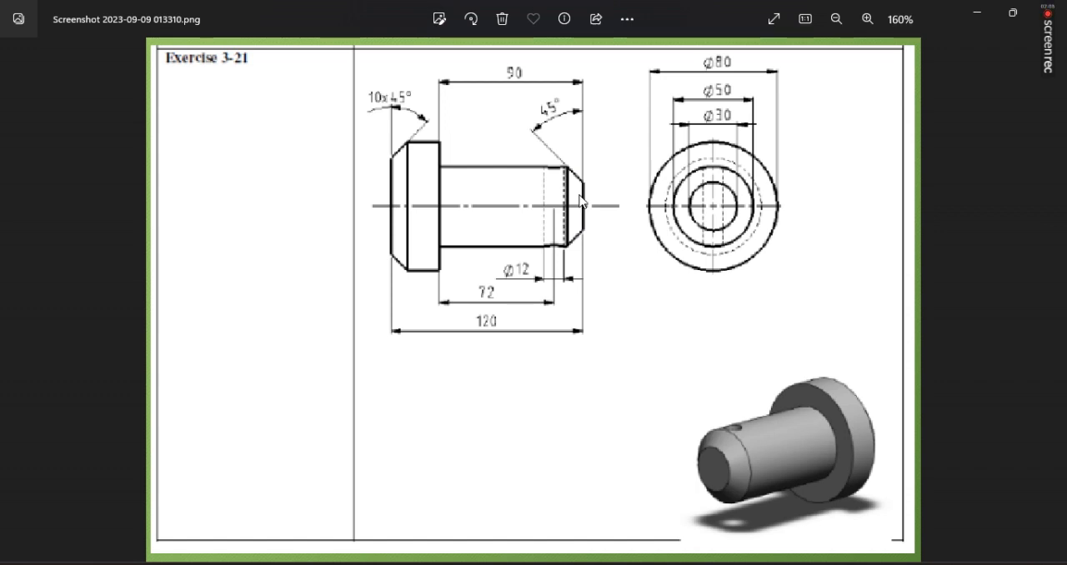
pyautogui.moveTo(575, 254)
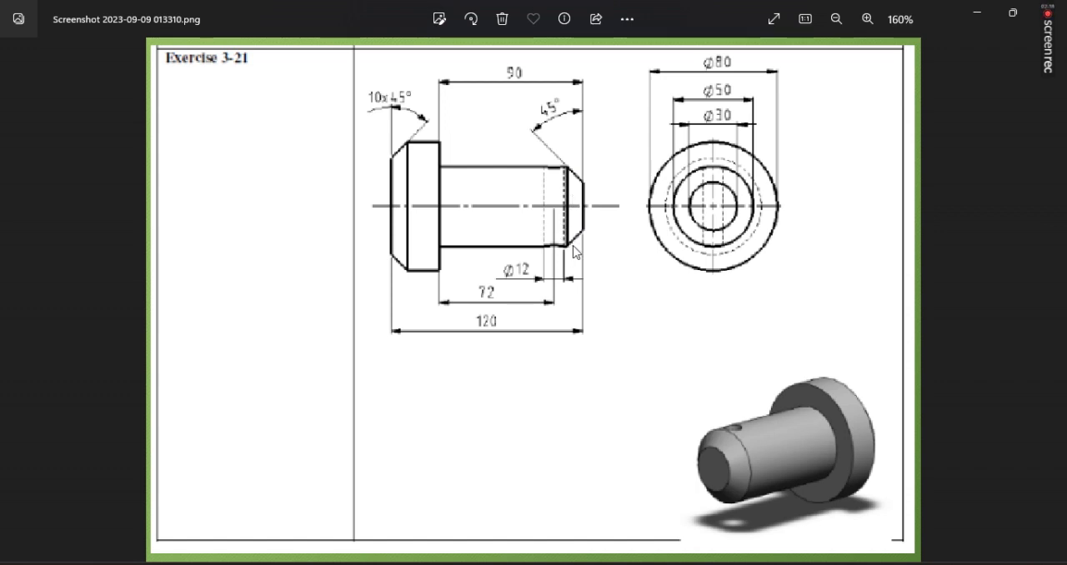
pyautogui.moveTo(373, 154)
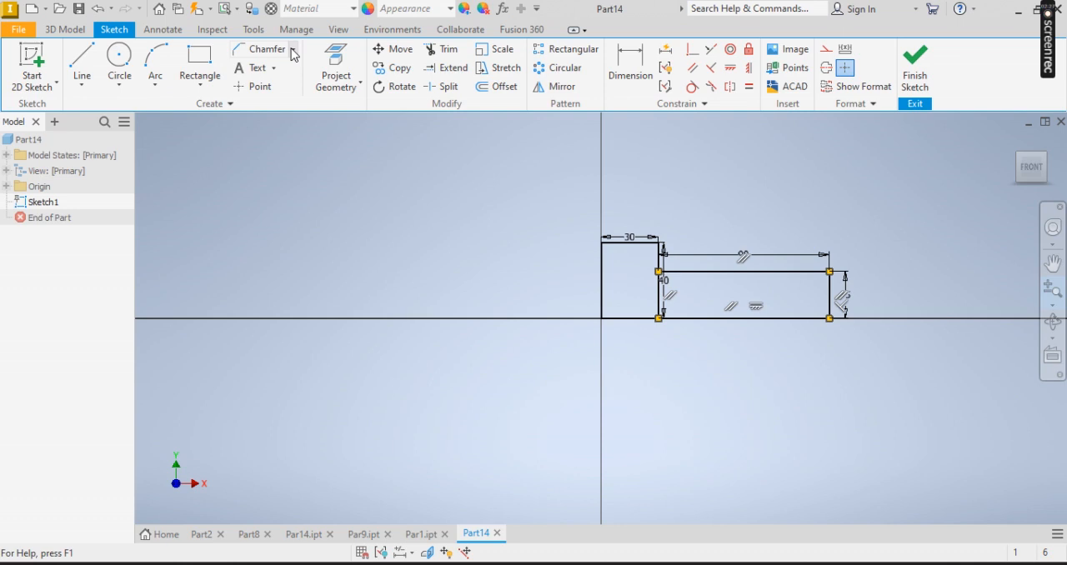
# Chamfer the head's outer corner and the shaft's far end 10 mm each
pyautogui.click(264, 48)
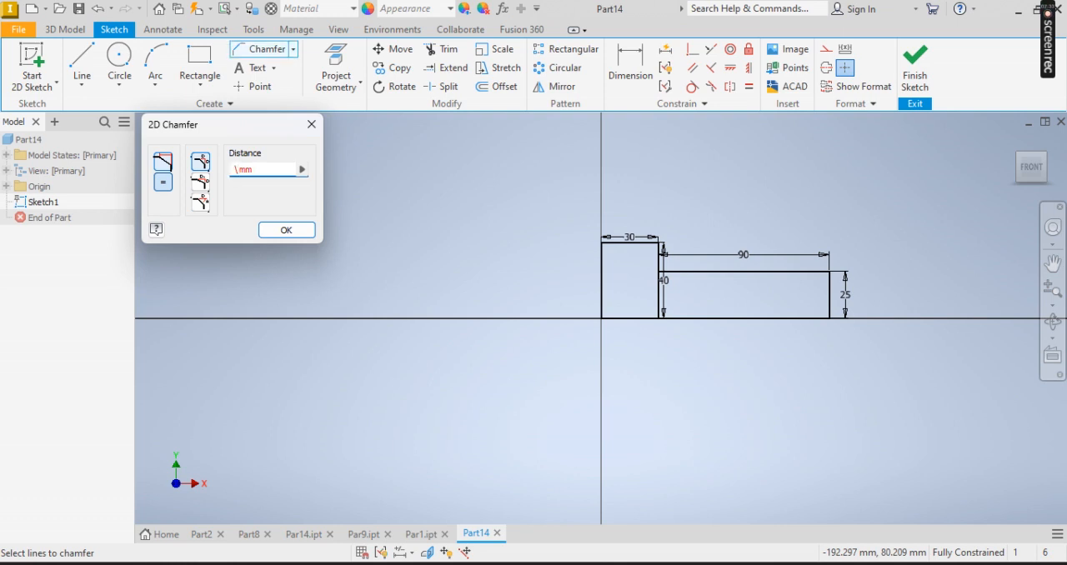
pyautogui.write('10')
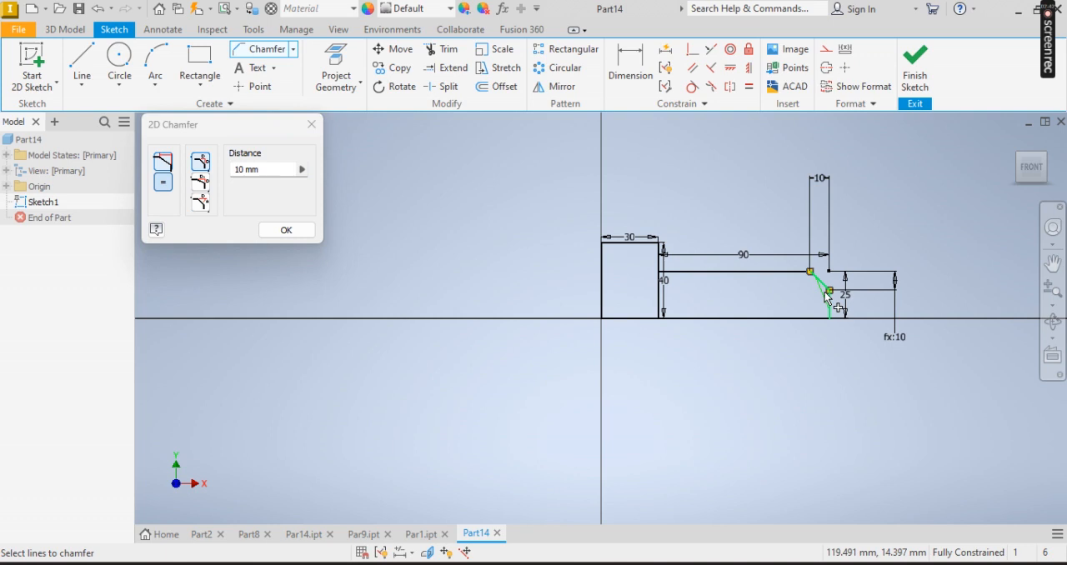
pyautogui.moveTo(630, 241)
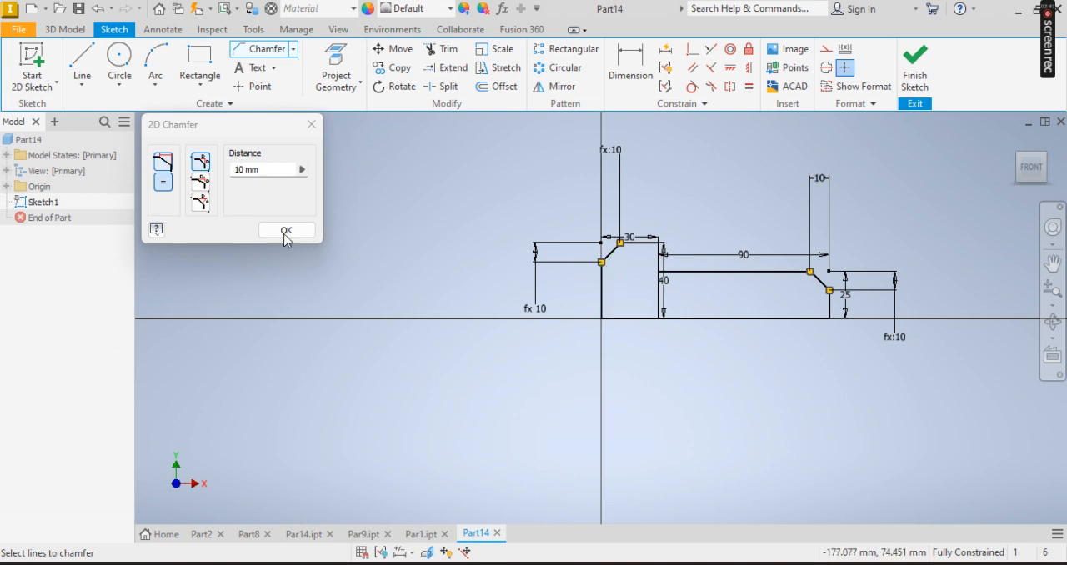
pyautogui.click(287, 230)
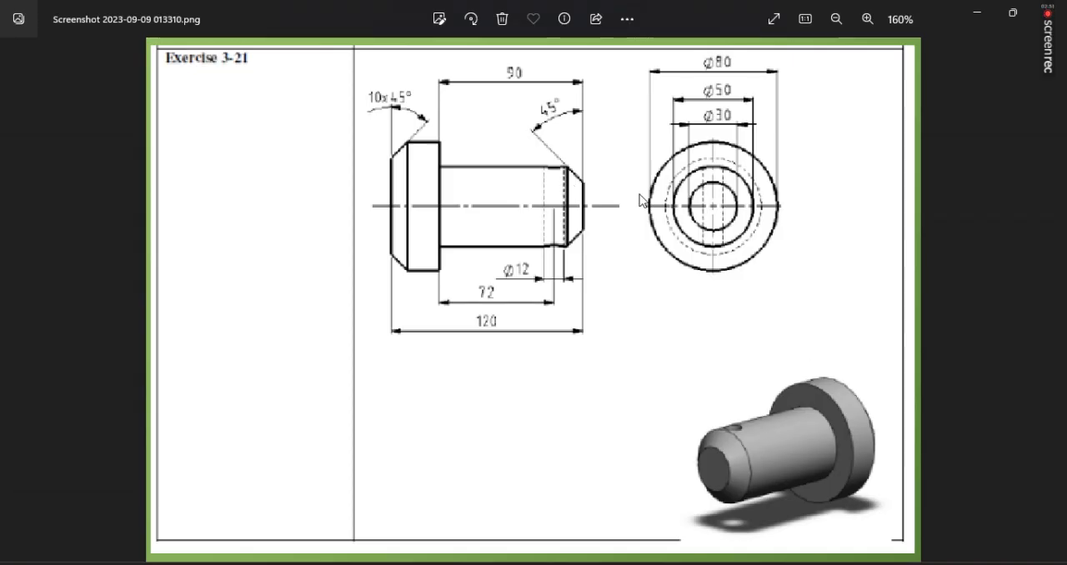
pyautogui.moveTo(363, 192)
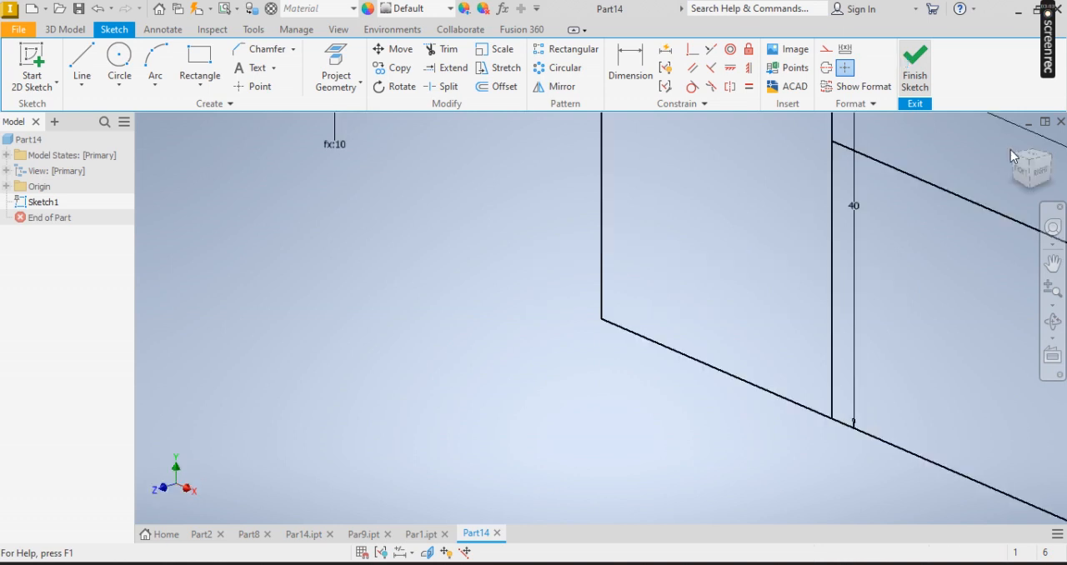
# Revolve the head and shaft profiles a full 360° about the axis to form Revolution1
pyautogui.click(913, 67)
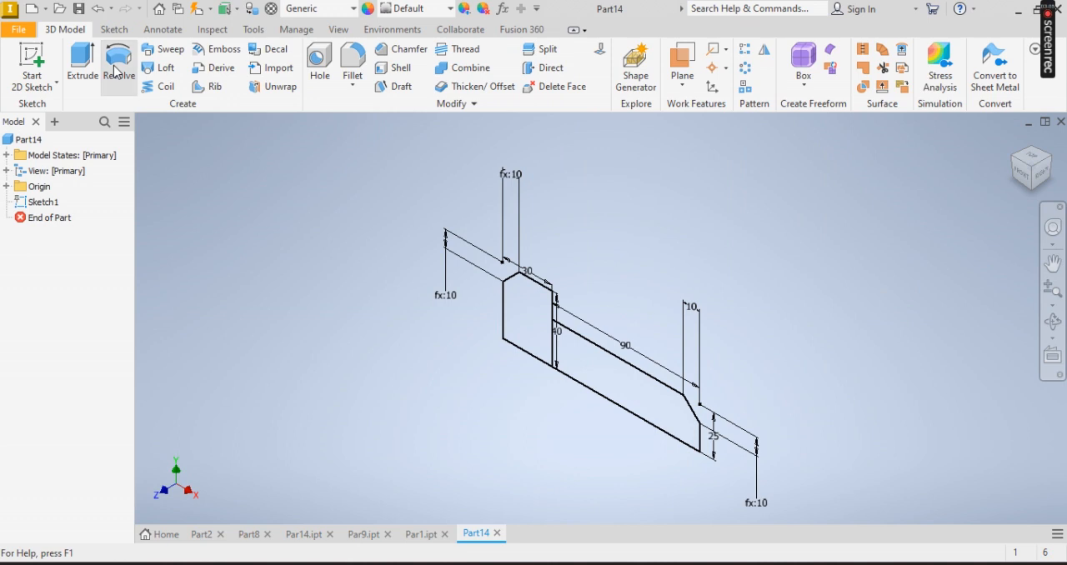
pyautogui.click(118, 64)
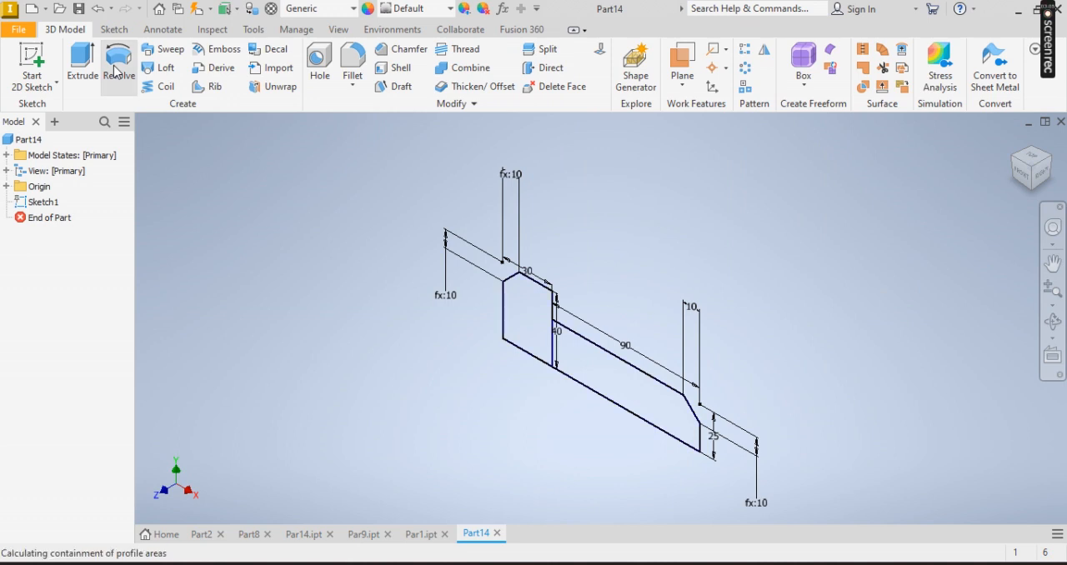
pyautogui.click(119, 64)
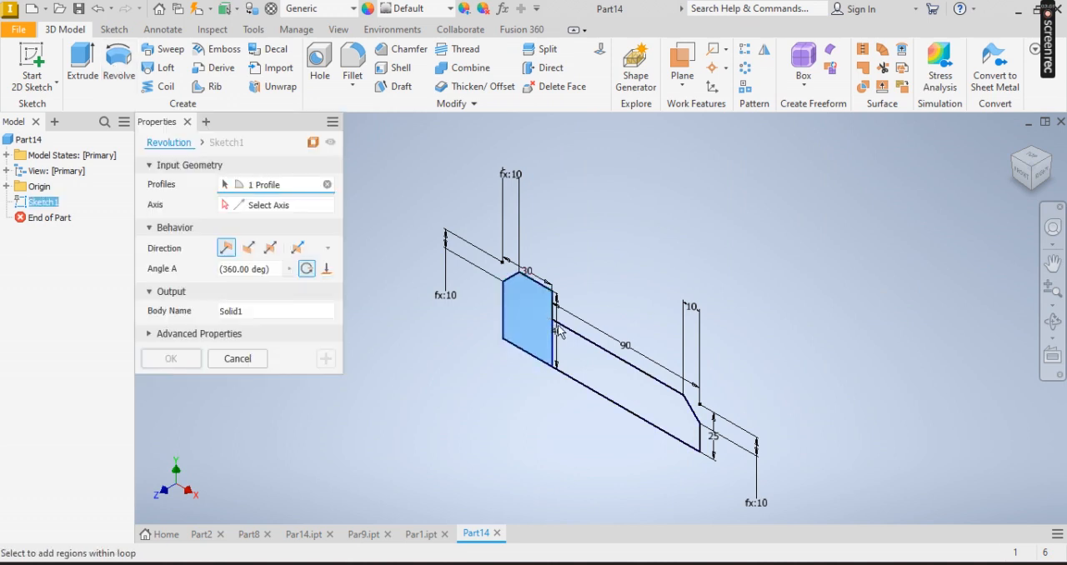
pyautogui.click(625, 375)
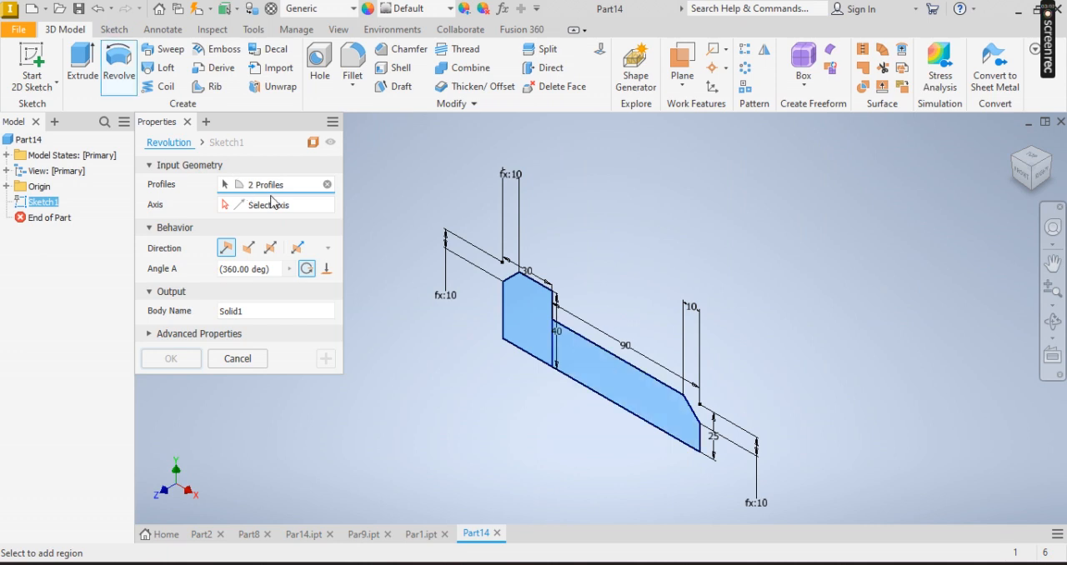
pyautogui.click(266, 203)
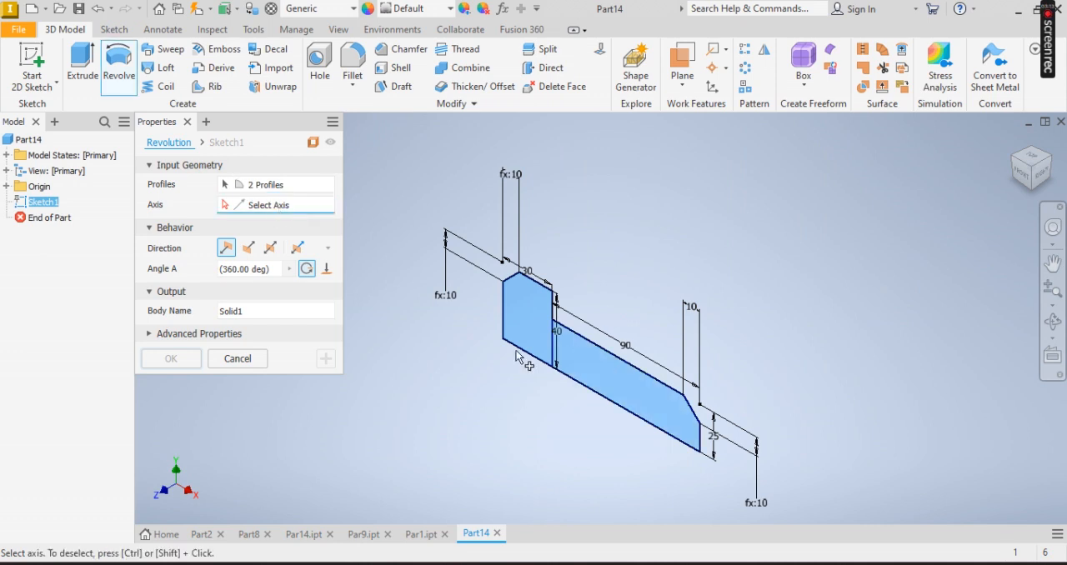
pyautogui.moveTo(575, 383)
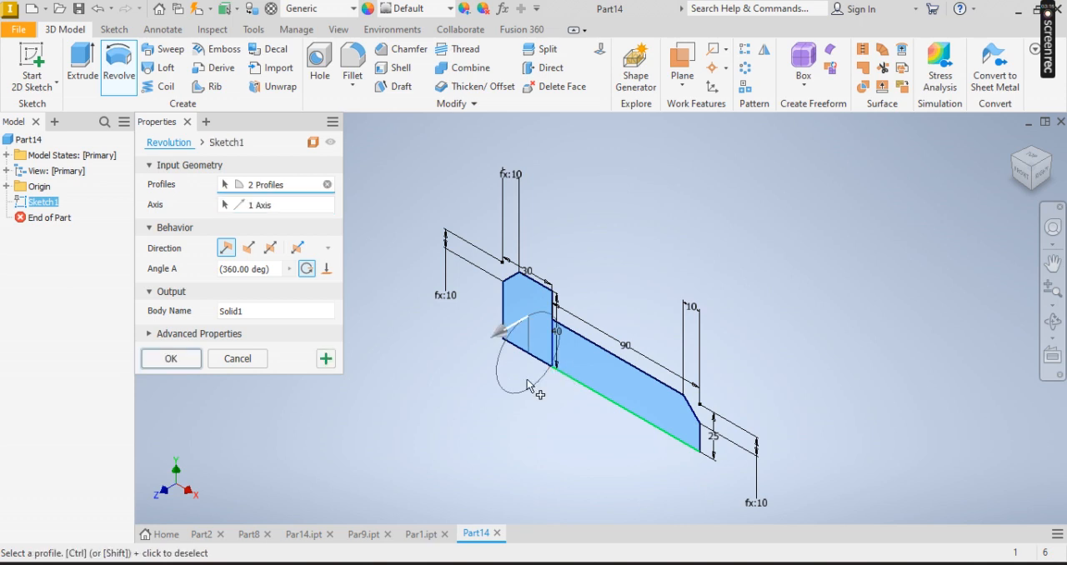
pyautogui.click(170, 359)
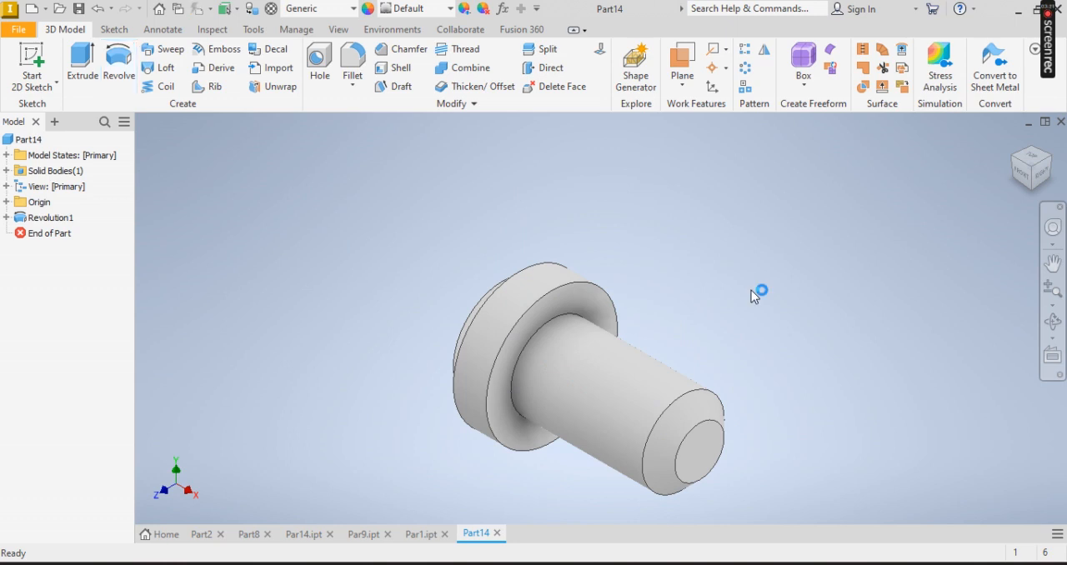
pyautogui.moveTo(460, 483)
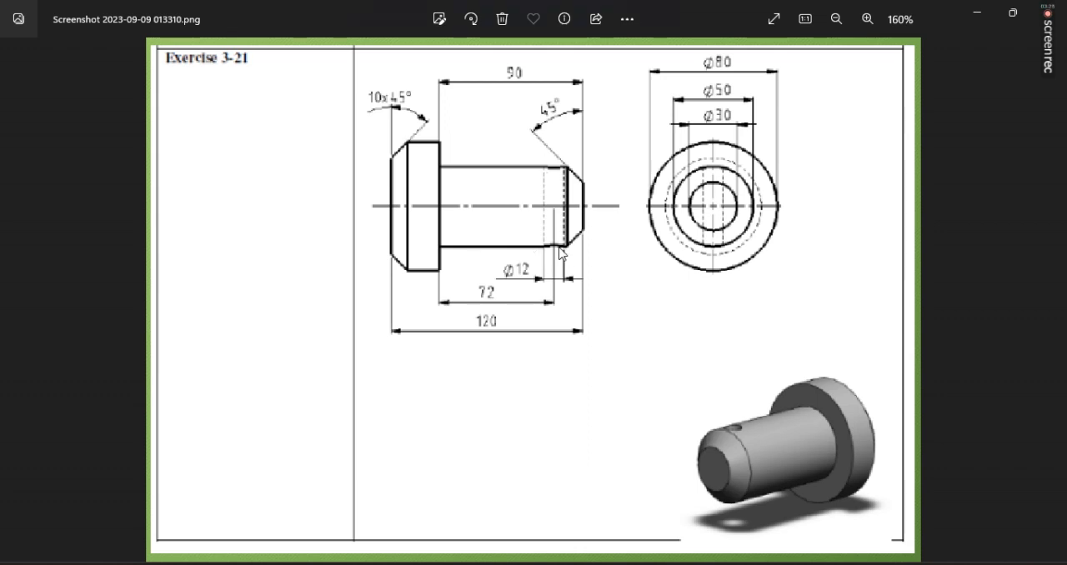
pyautogui.moveTo(560, 253)
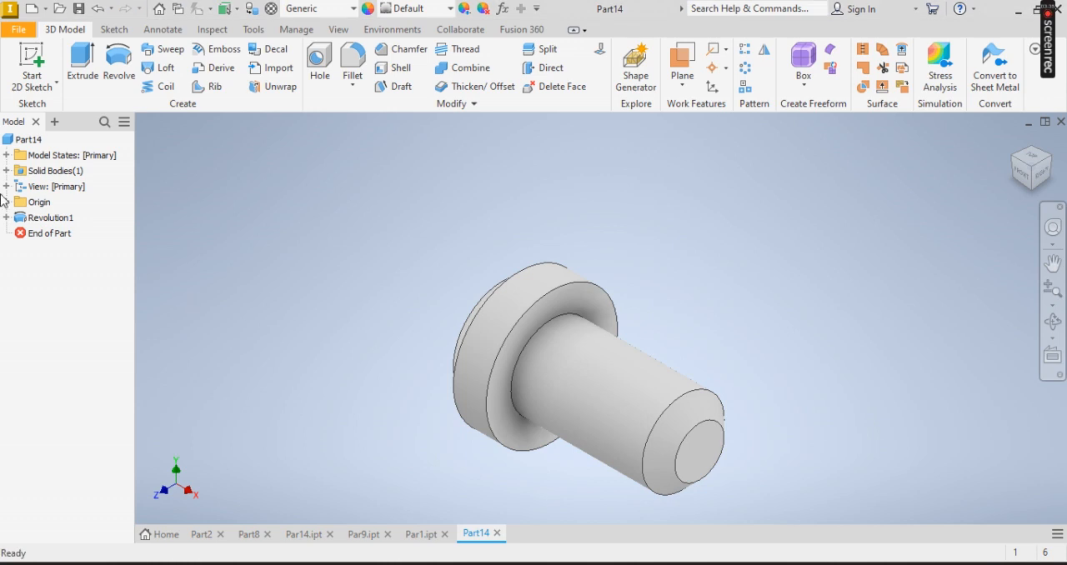
# Expand the Origin folder, preview the YZ and XY planes, and choose the XY plane for sketching
pyautogui.click(6, 202)
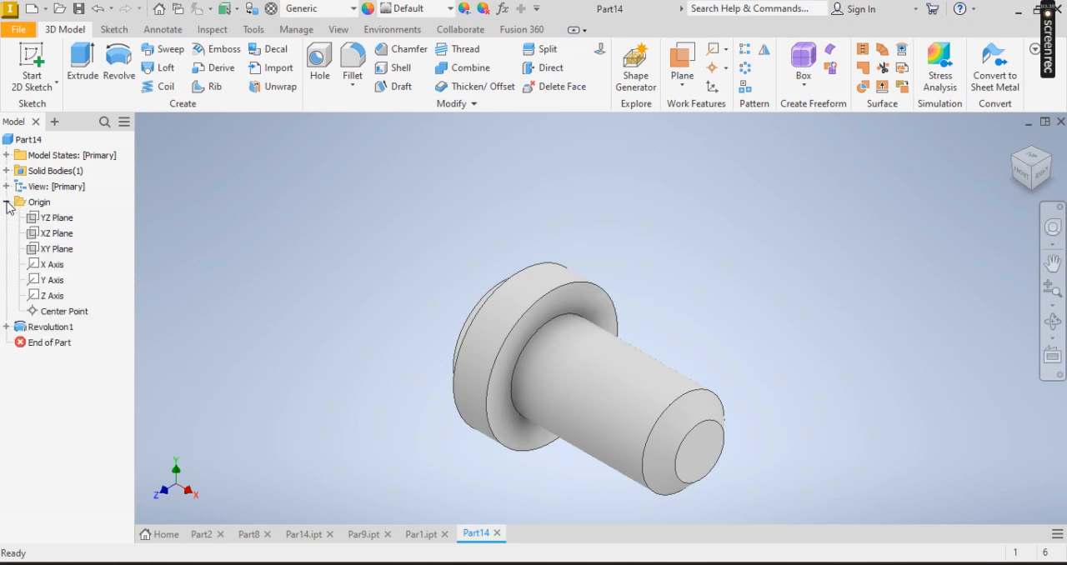
pyautogui.click(55, 217)
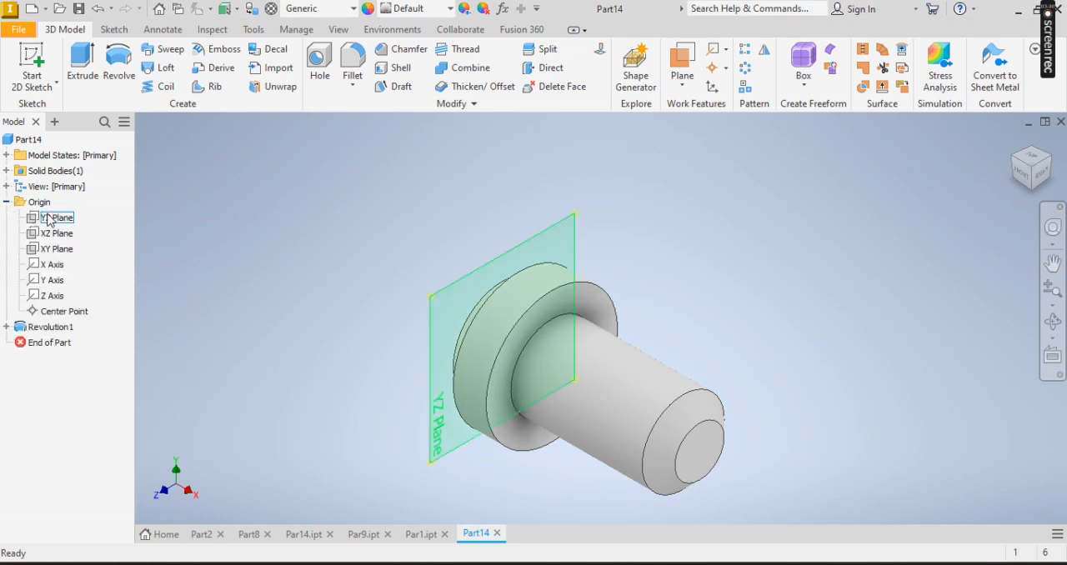
pyautogui.click(57, 249)
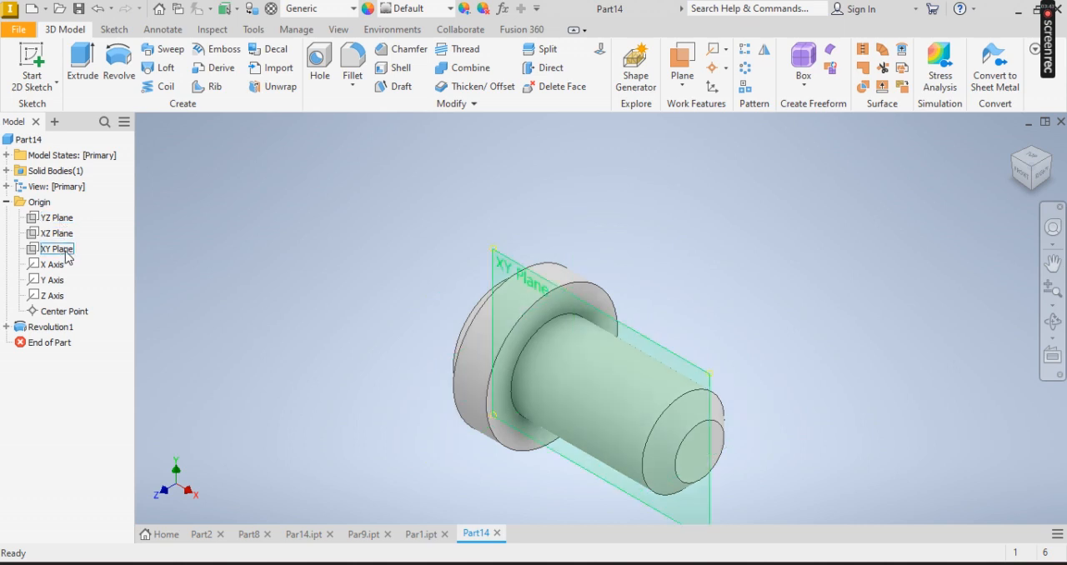
pyautogui.click(57, 249)
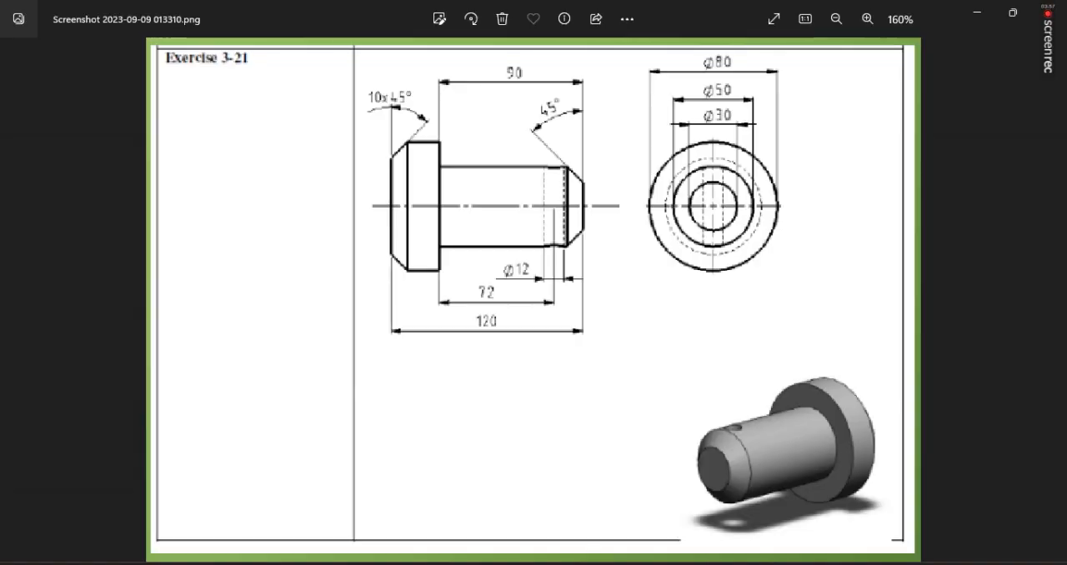
pyautogui.moveTo(487, 309)
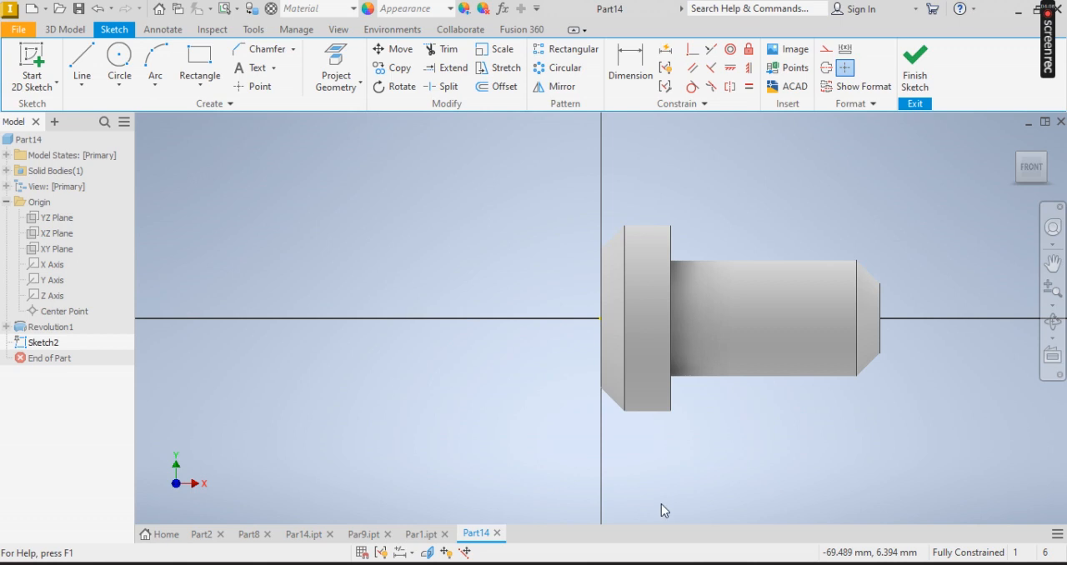
# Sketch a Ø12 cross-hole circle 72 mm from the head's shoulder and finish Sketch2
pyautogui.click(80, 63)
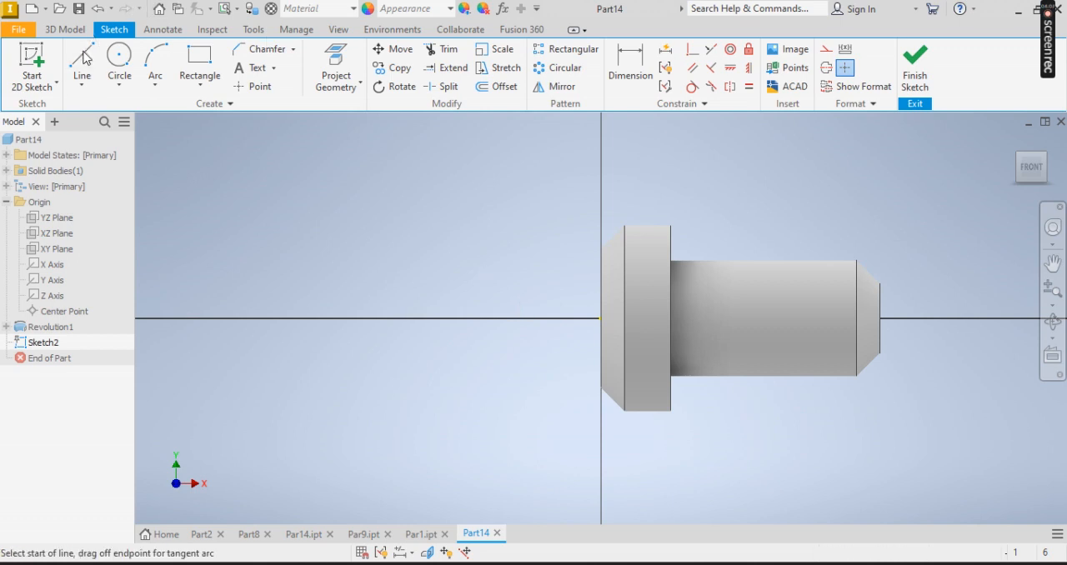
pyautogui.moveTo(672, 310)
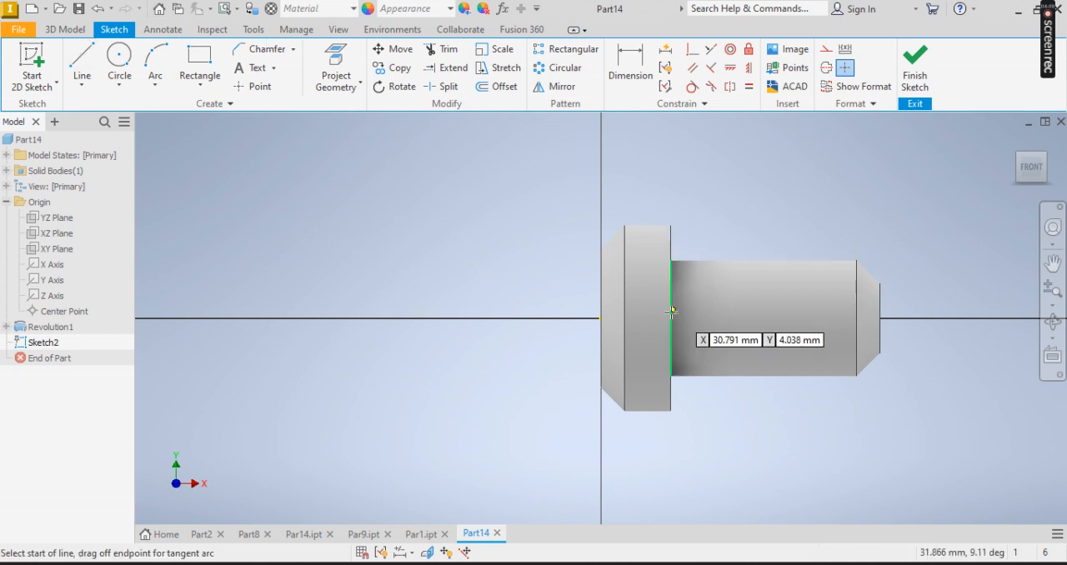
pyautogui.click(669, 314)
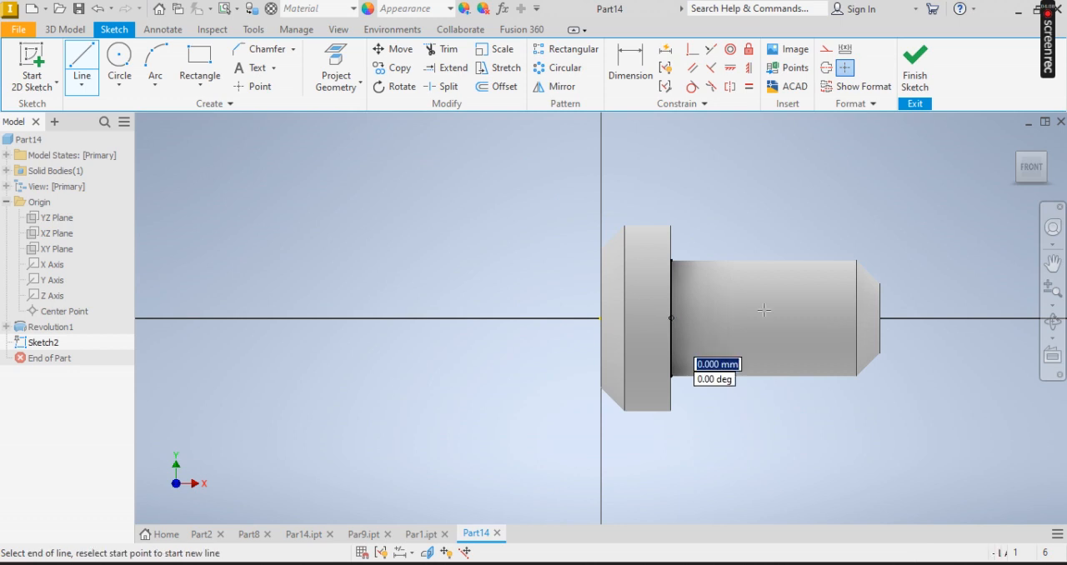
pyautogui.moveTo(825, 320)
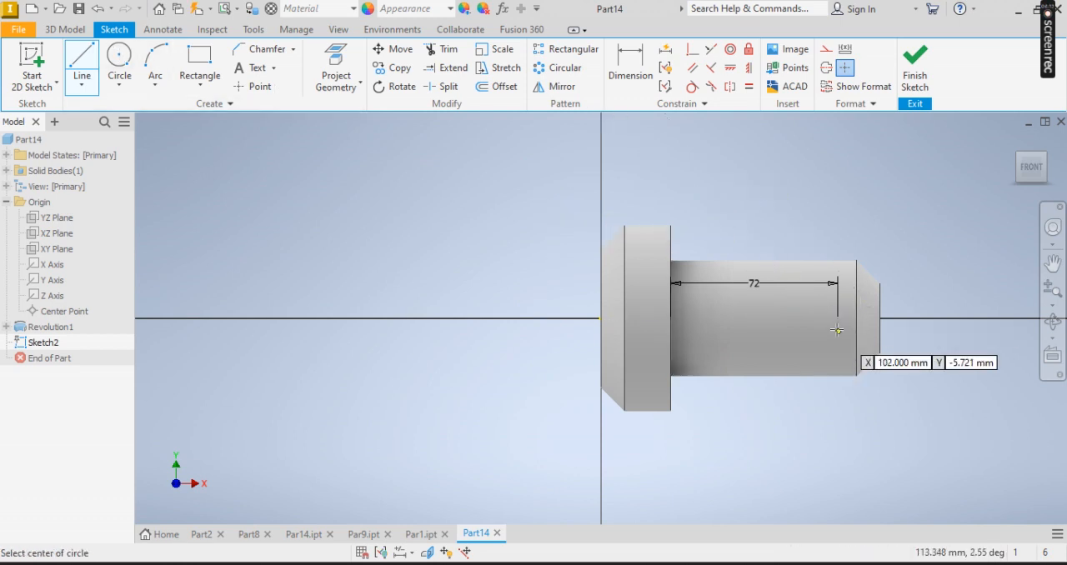
pyautogui.click(837, 320)
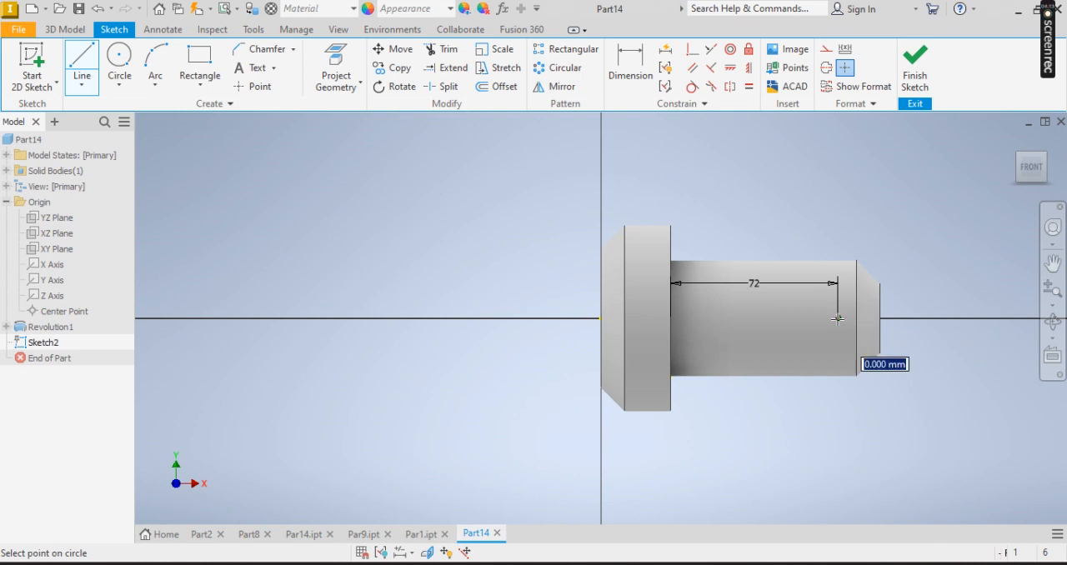
pyautogui.click(836, 316)
pyautogui.write('12')
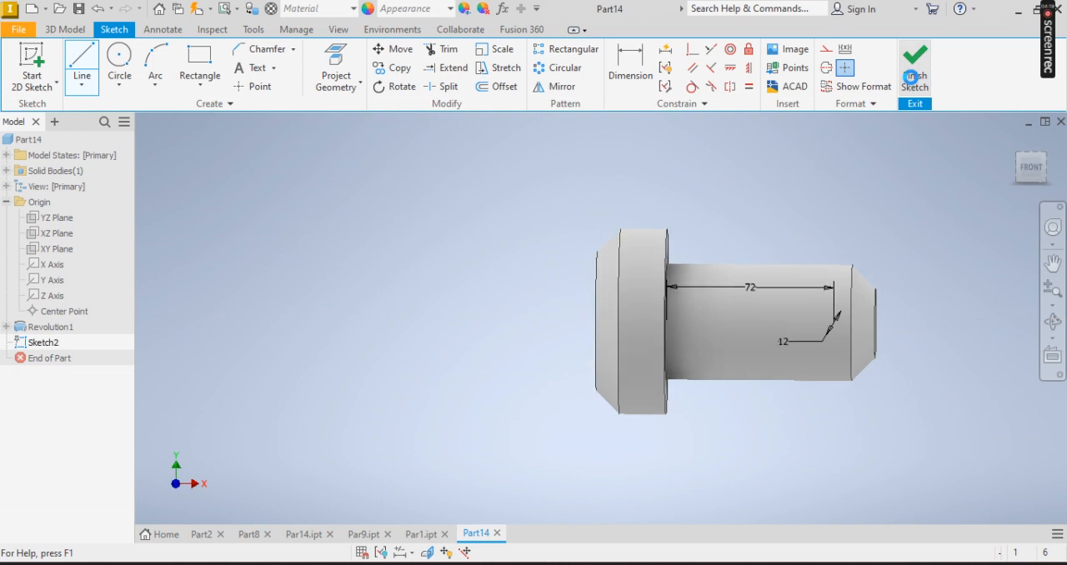
pyautogui.click(913, 67)
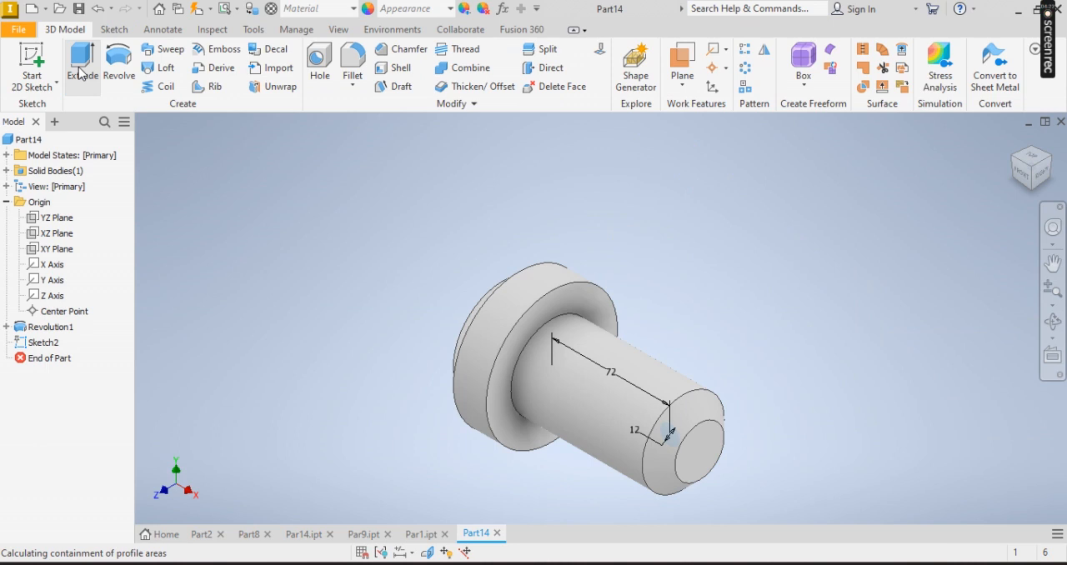
# Cut the circle symmetrically 55 mm through the shaft as Extrusion1
pyautogui.click(80, 64)
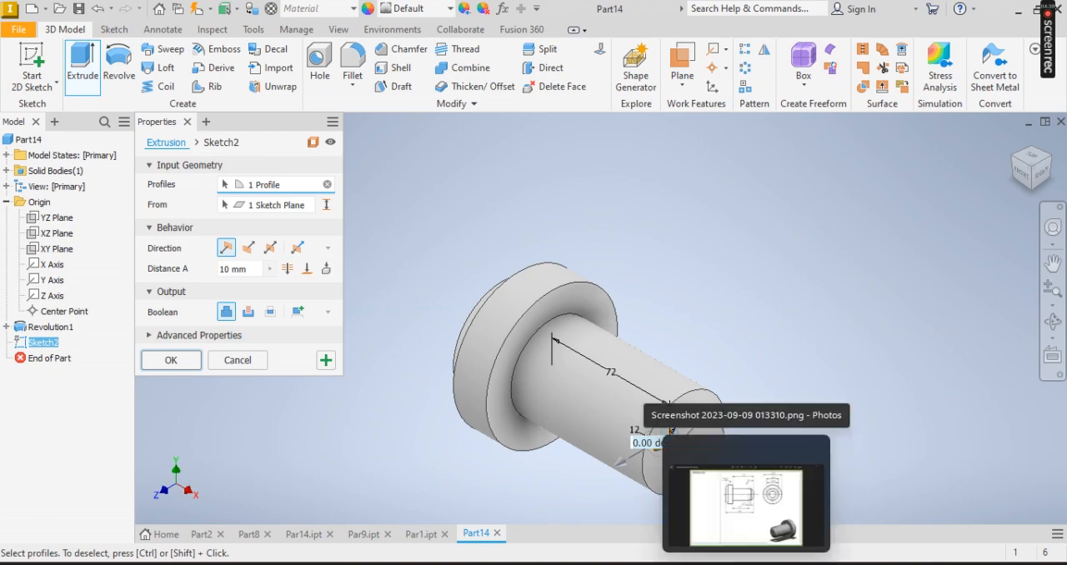
pyautogui.click(745, 496)
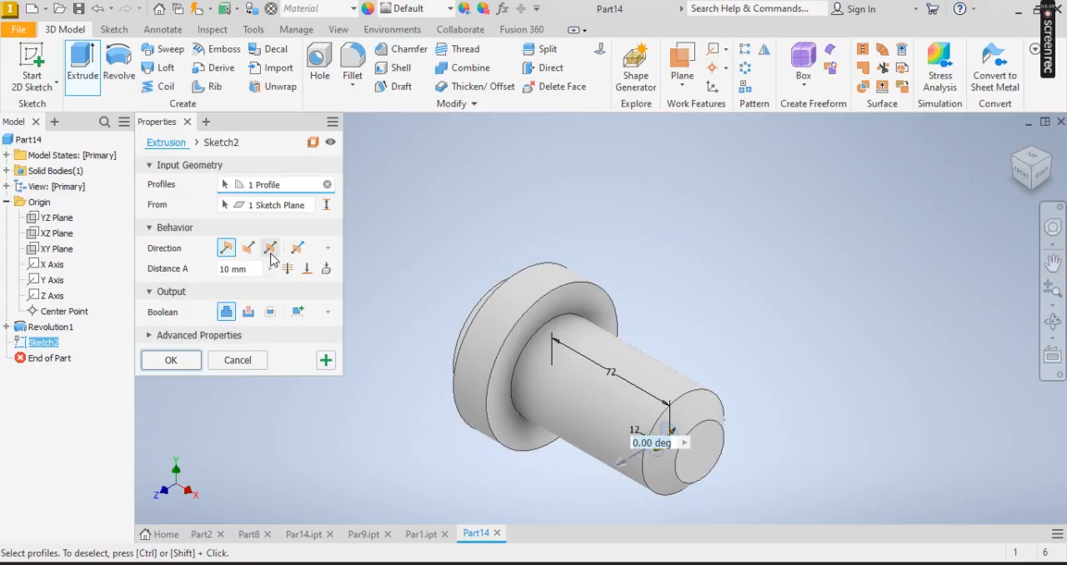
pyautogui.click(269, 246)
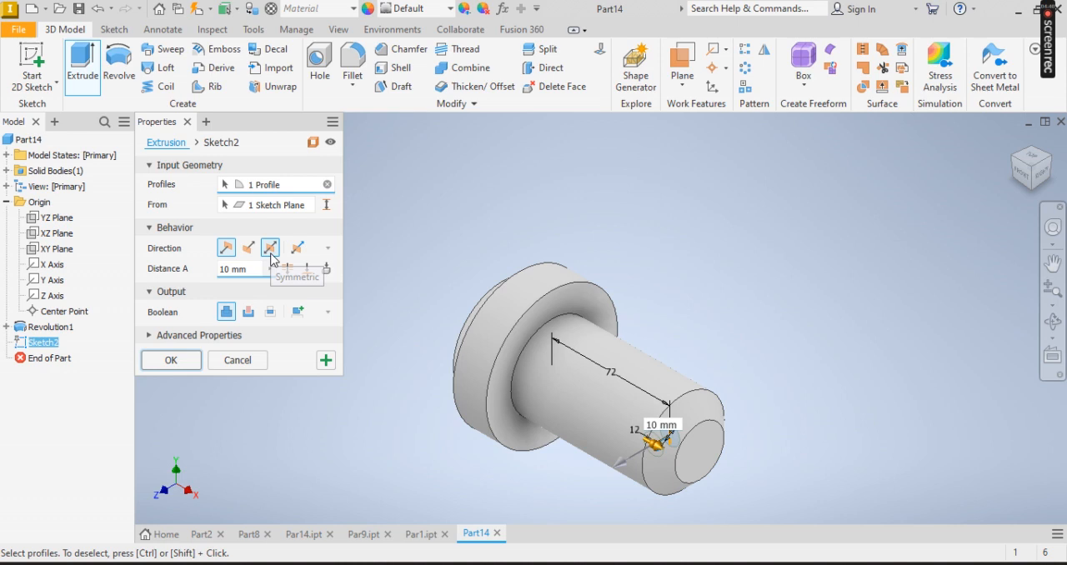
pyautogui.click(270, 246)
pyautogui.write('50')
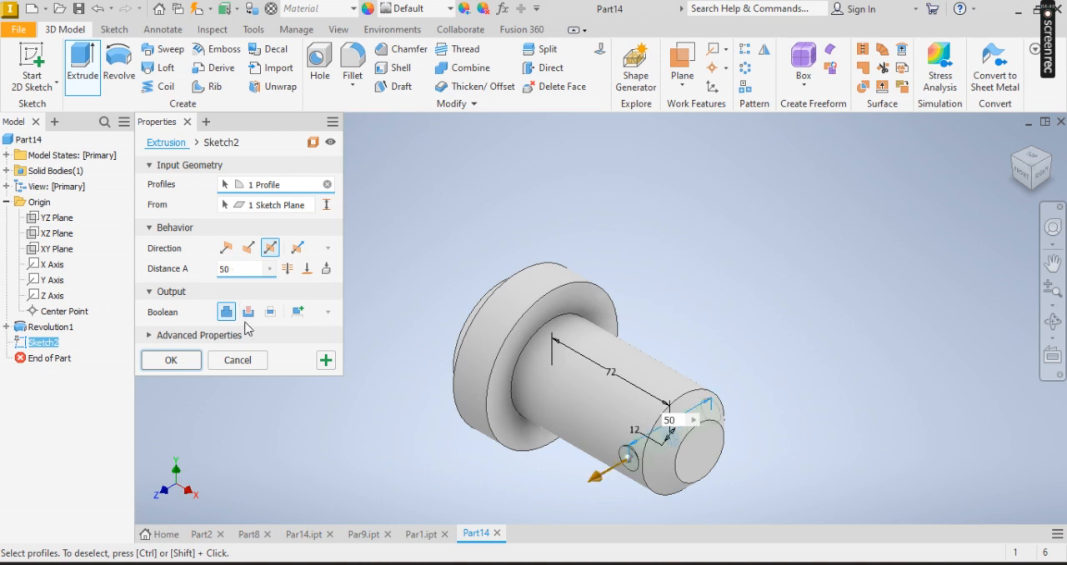
pyautogui.click(248, 310)
pyautogui.write('55')
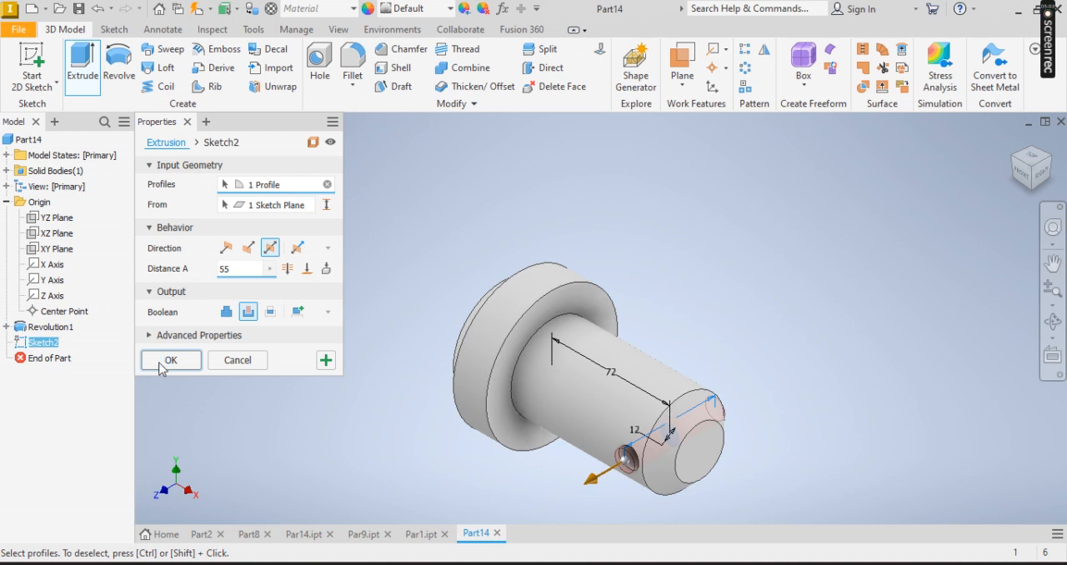
pyautogui.click(170, 360)
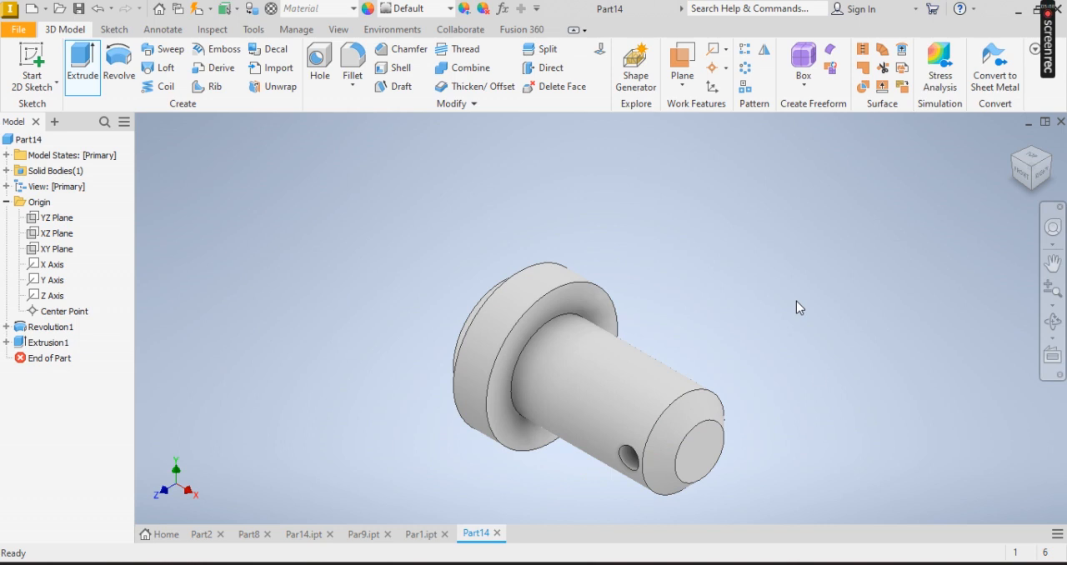
pyautogui.click(308, 8)
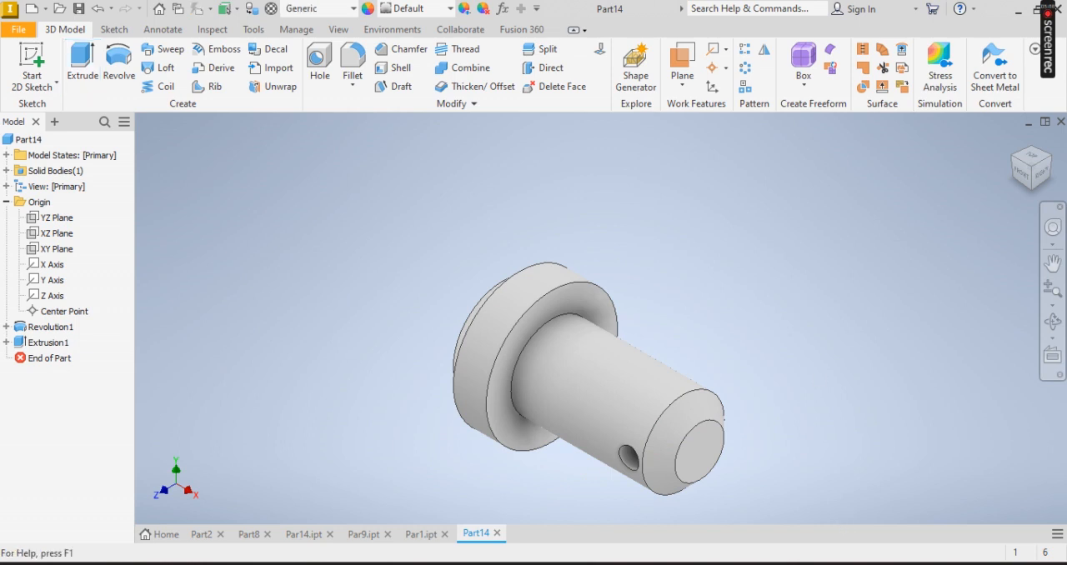